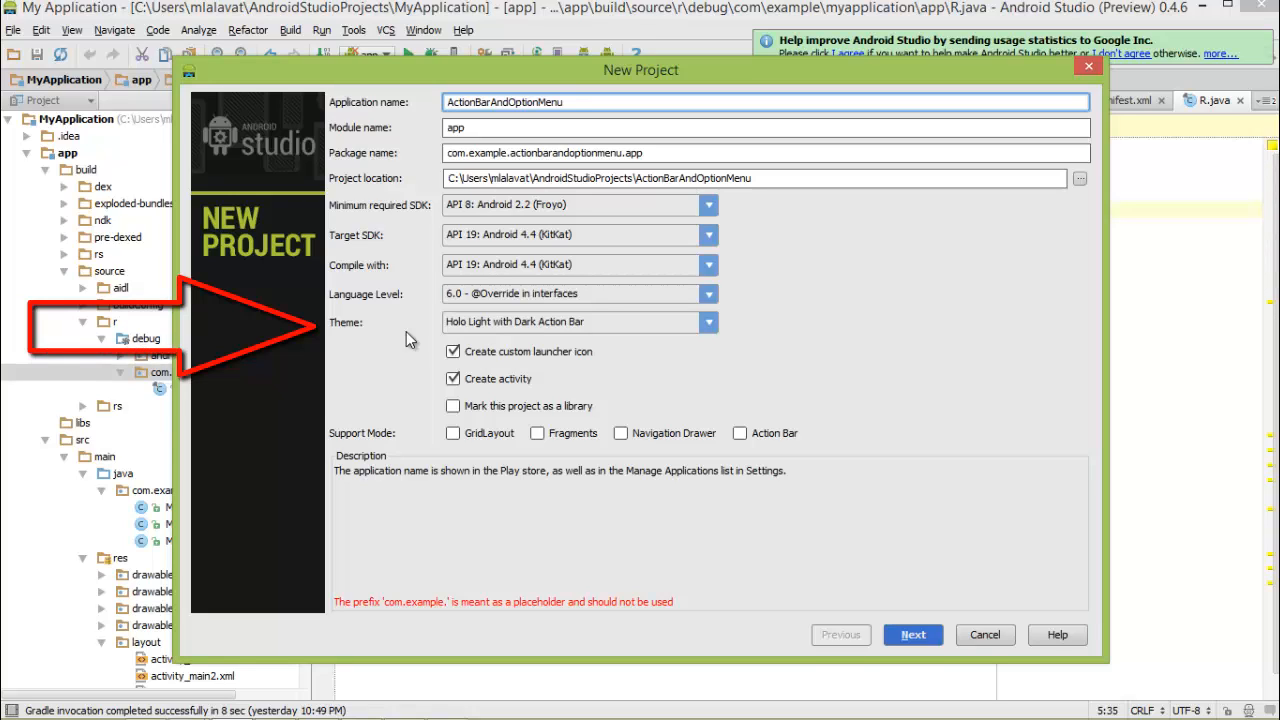
mouse_move(392, 340)
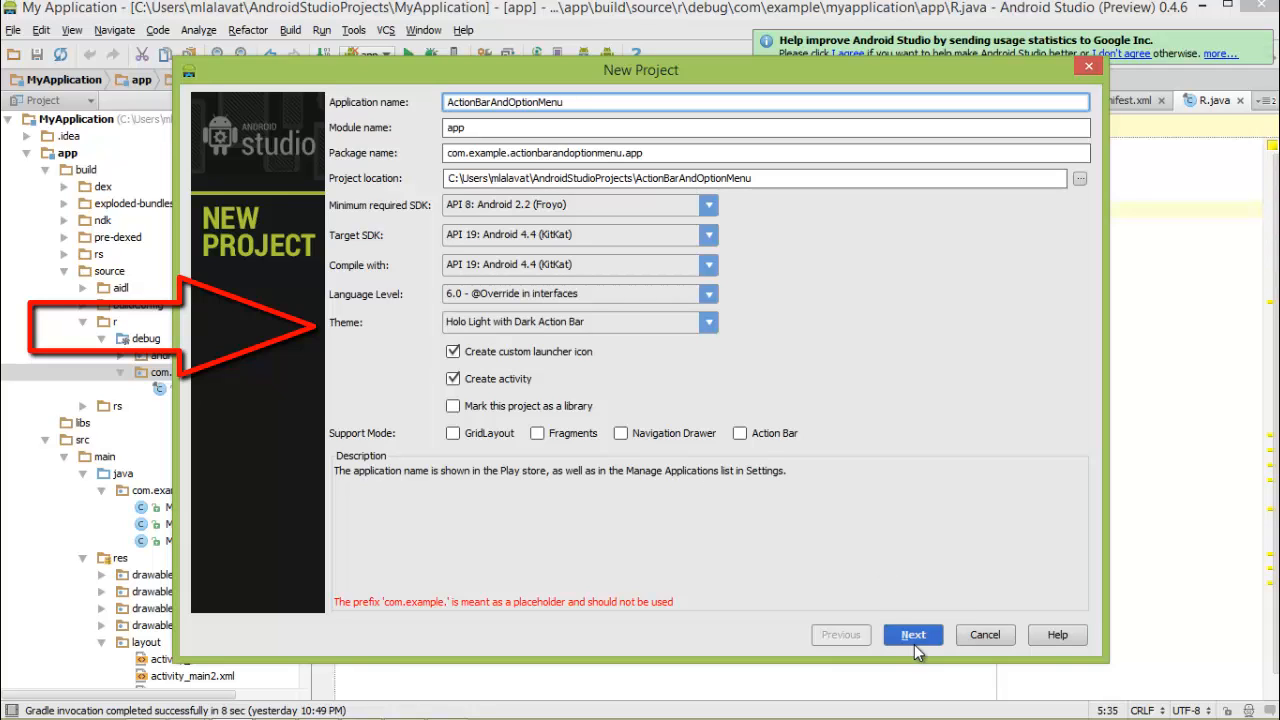
- Accept the ActionBarAndOptionMenu settings, default launcher icon and Blank Activity, then finish the wizard
left_click(913, 634)
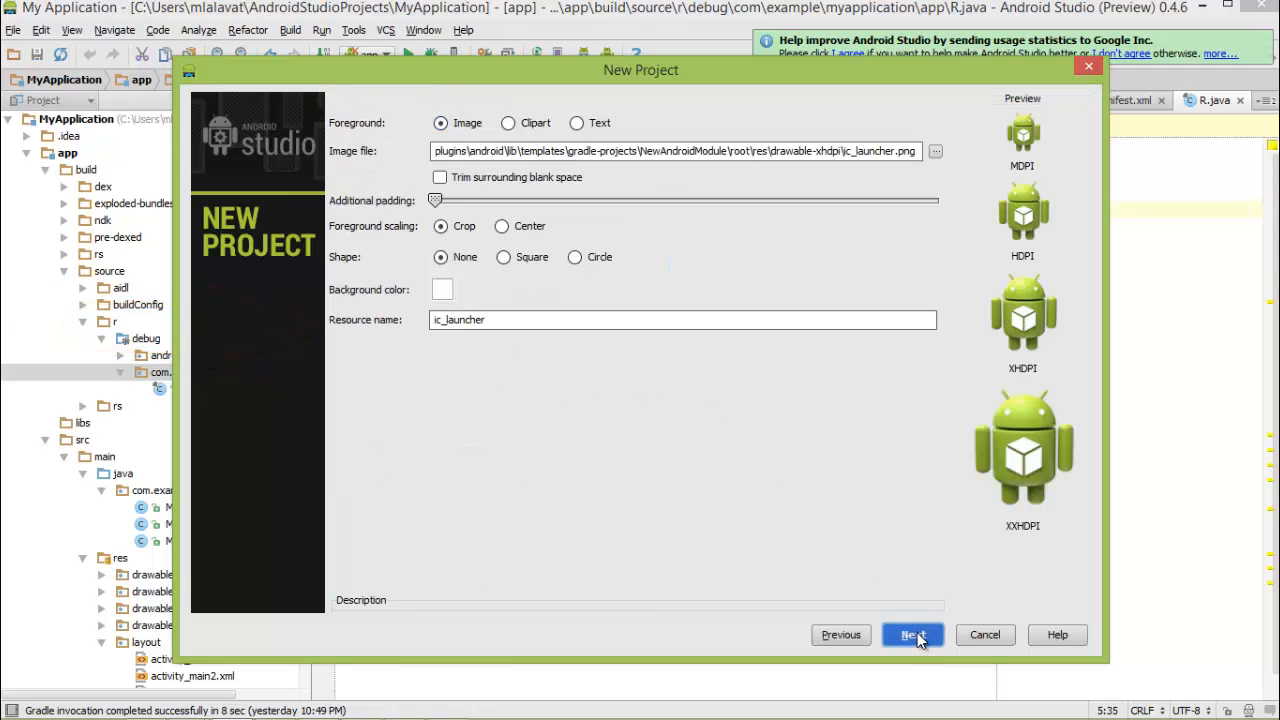
left_click(911, 634)
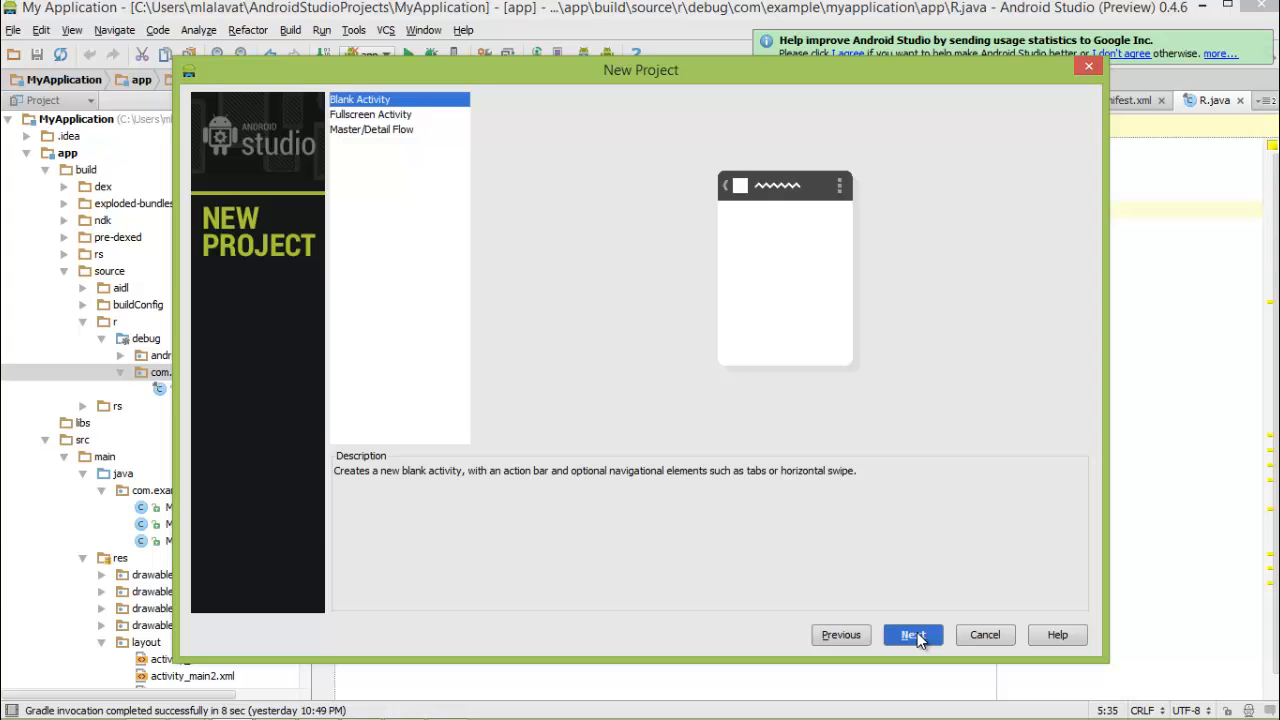
left_click(913, 634)
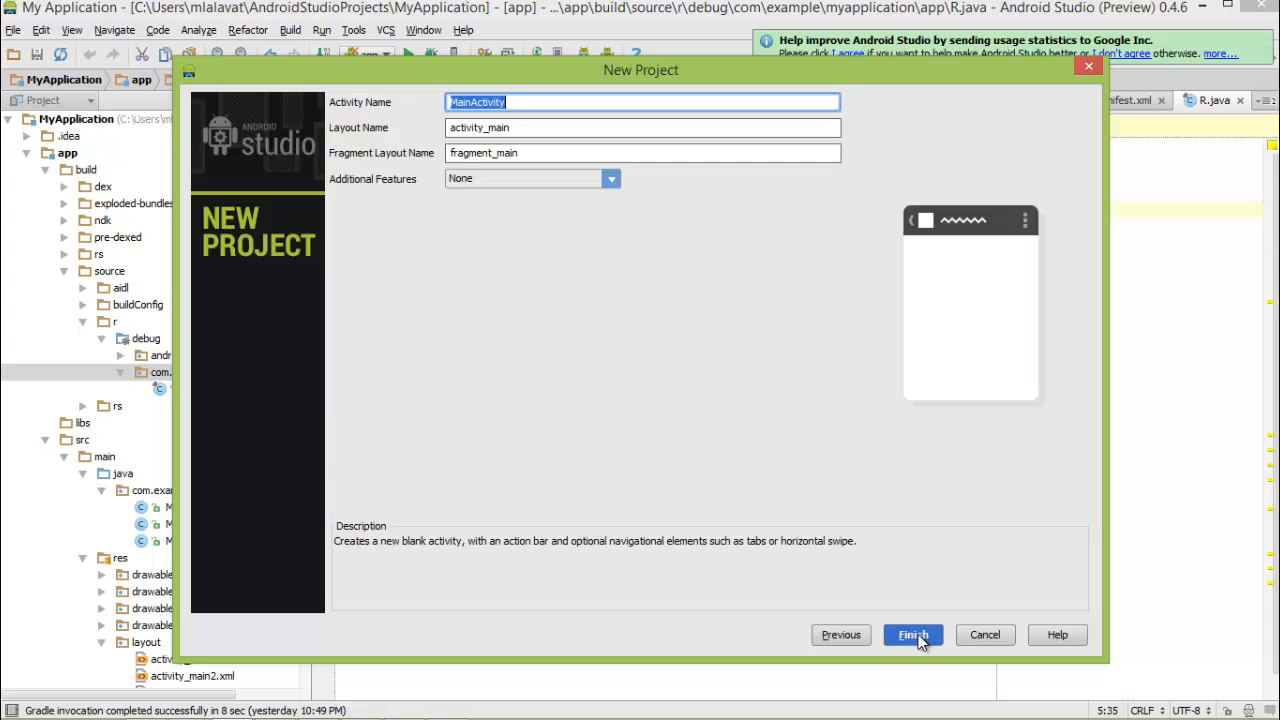
left_click(912, 634)
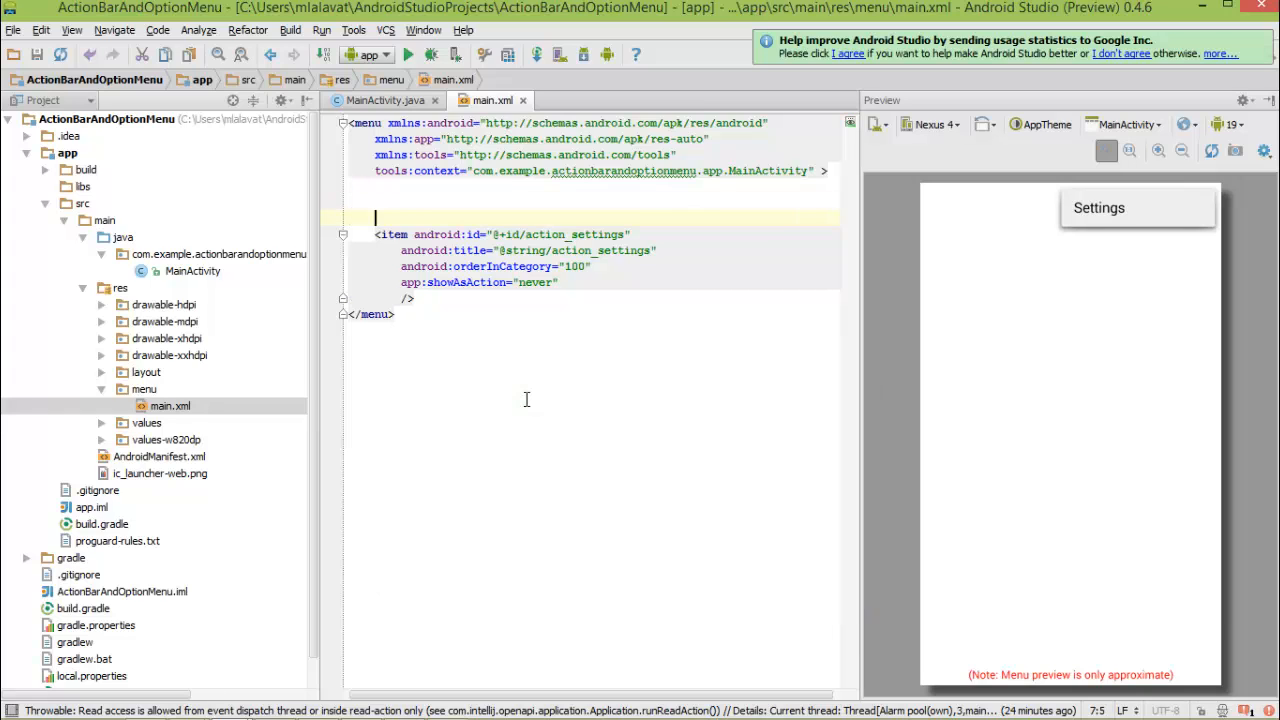
- Type a menu <item> with id @+id/action_search and title "Search" in main.xml
type("<")
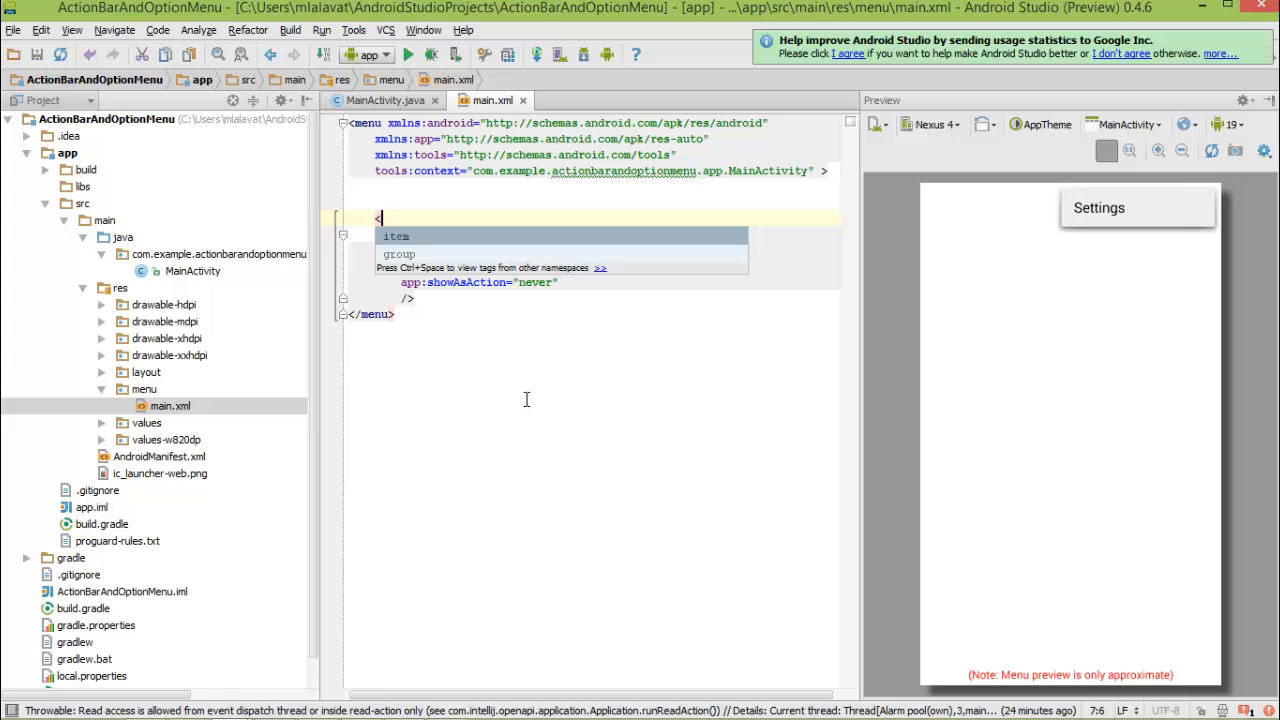
type("item id")
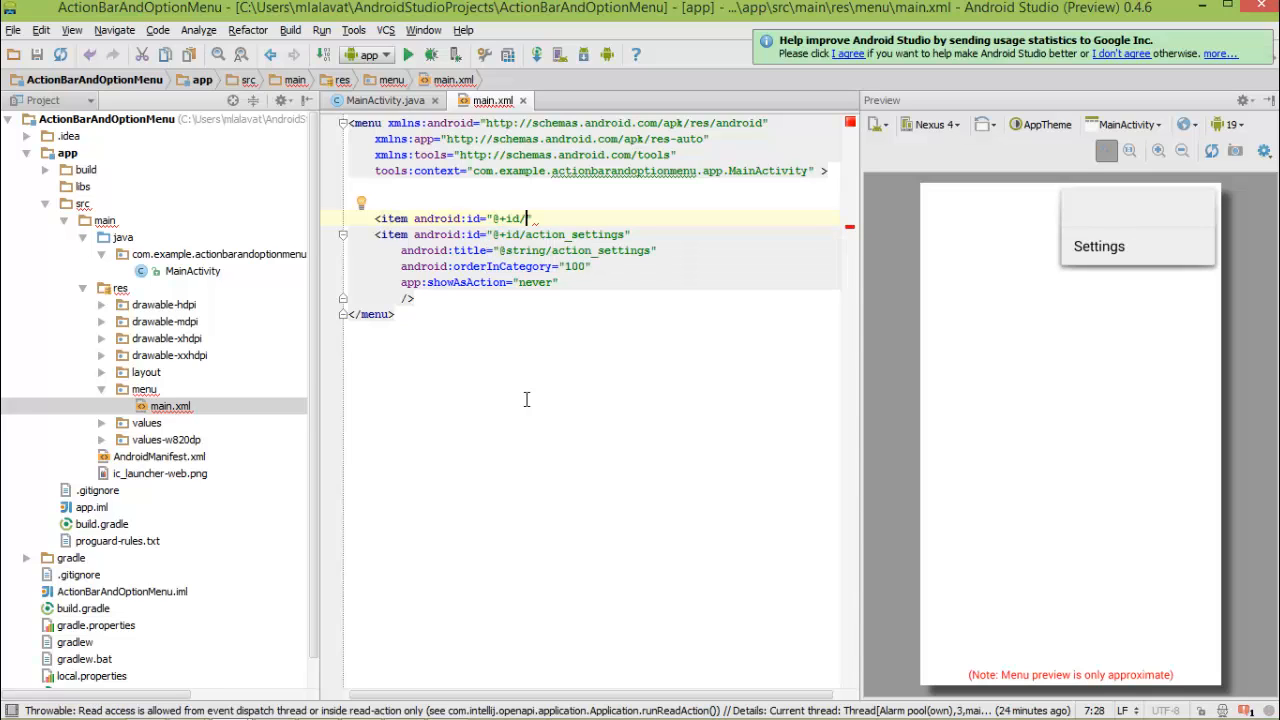
type("action_")
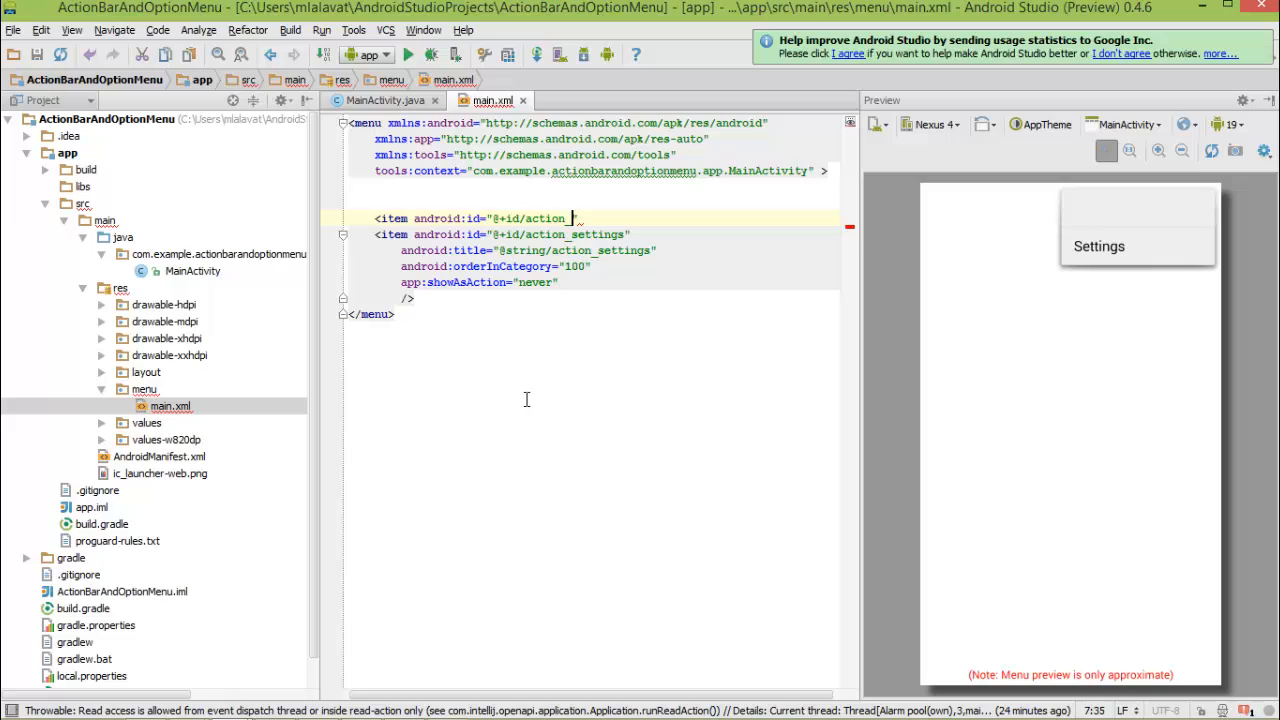
type("search")
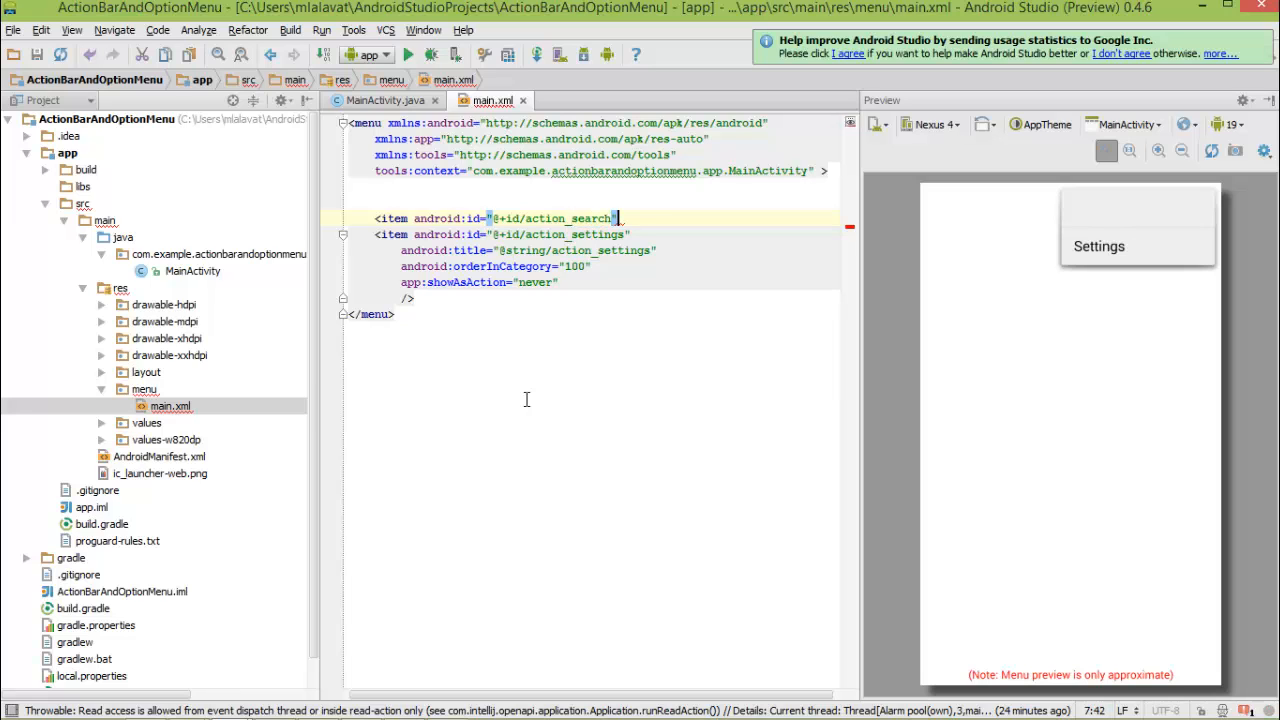
type("title=\"")
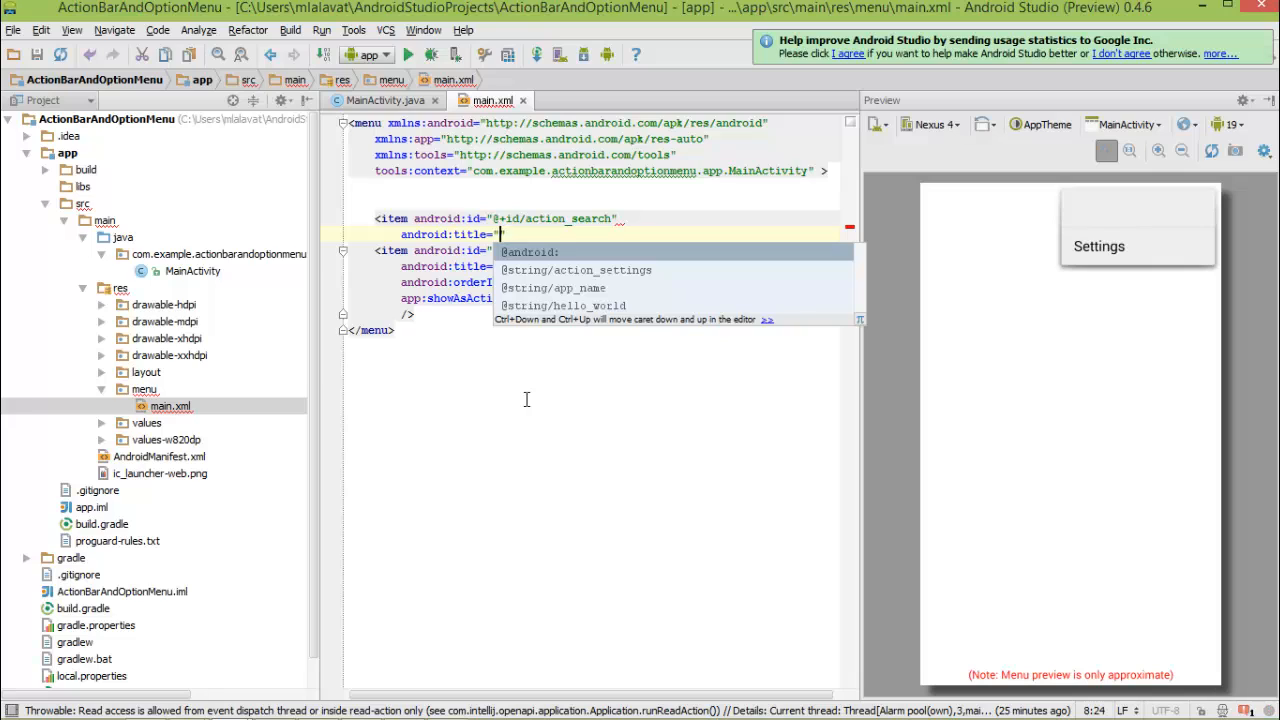
type("Search\"")
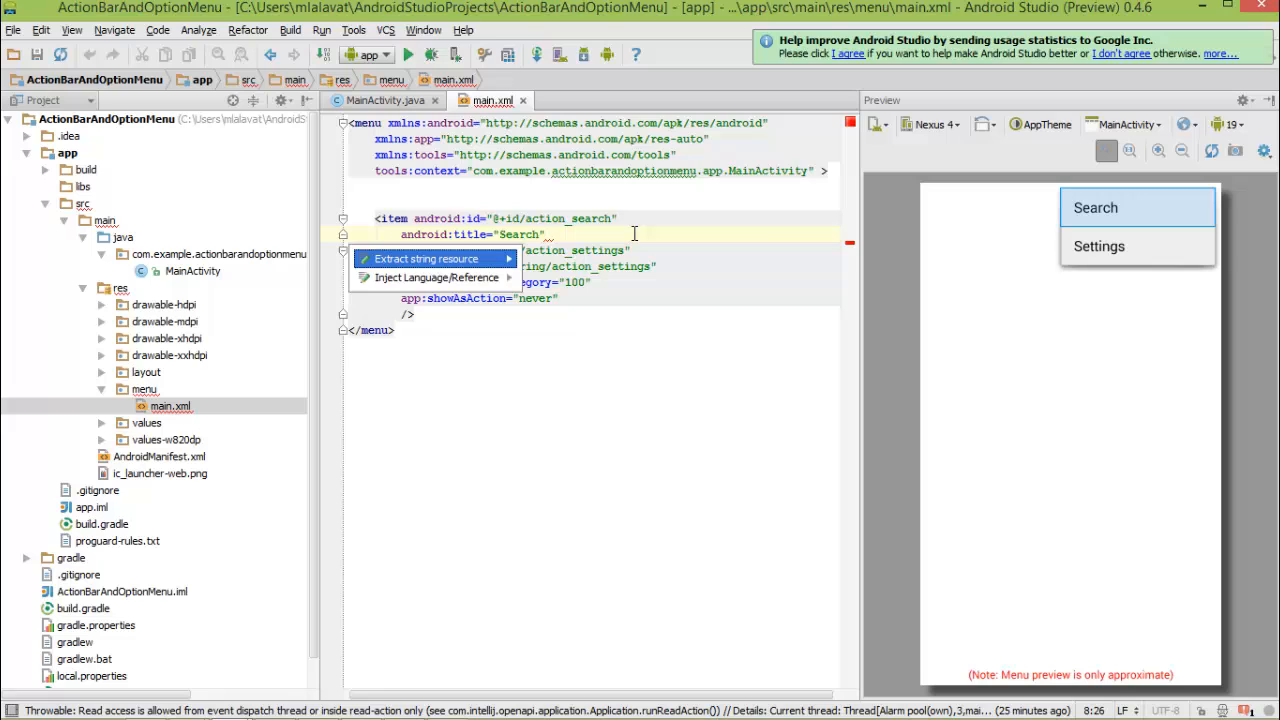
- Extract the Search title into a string resource named action_search
left_click(427, 258)
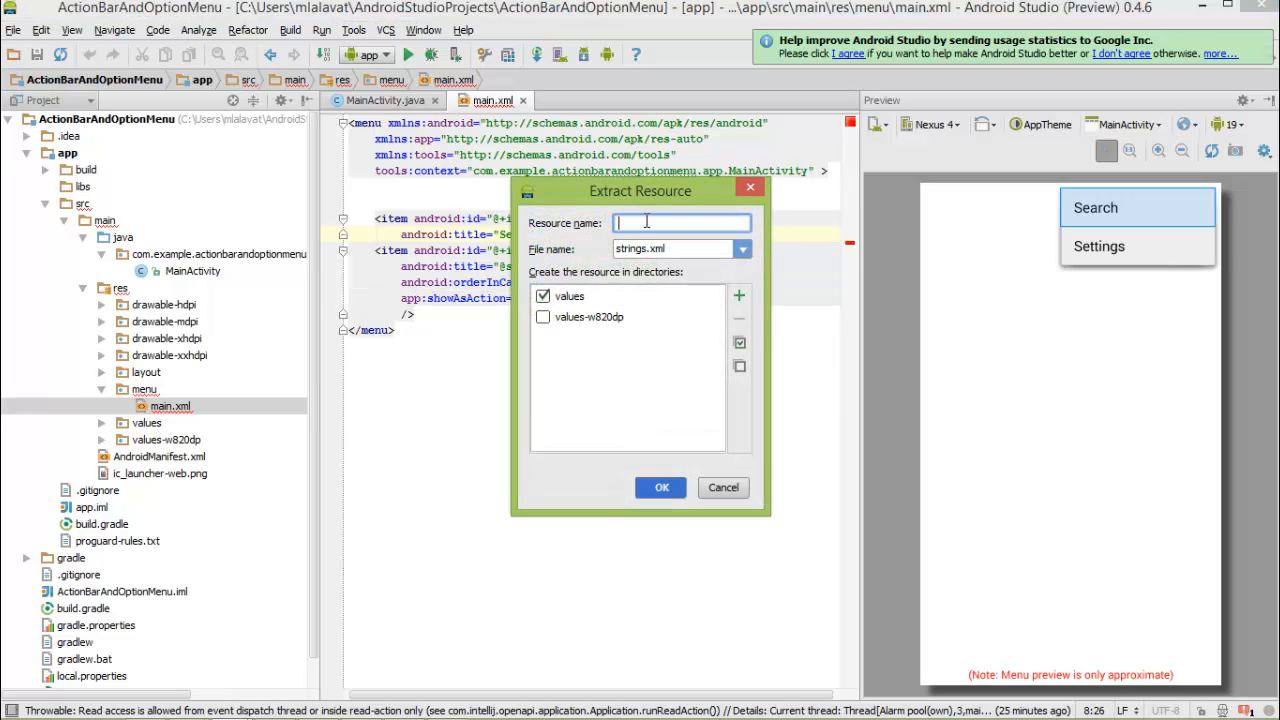
type("action")
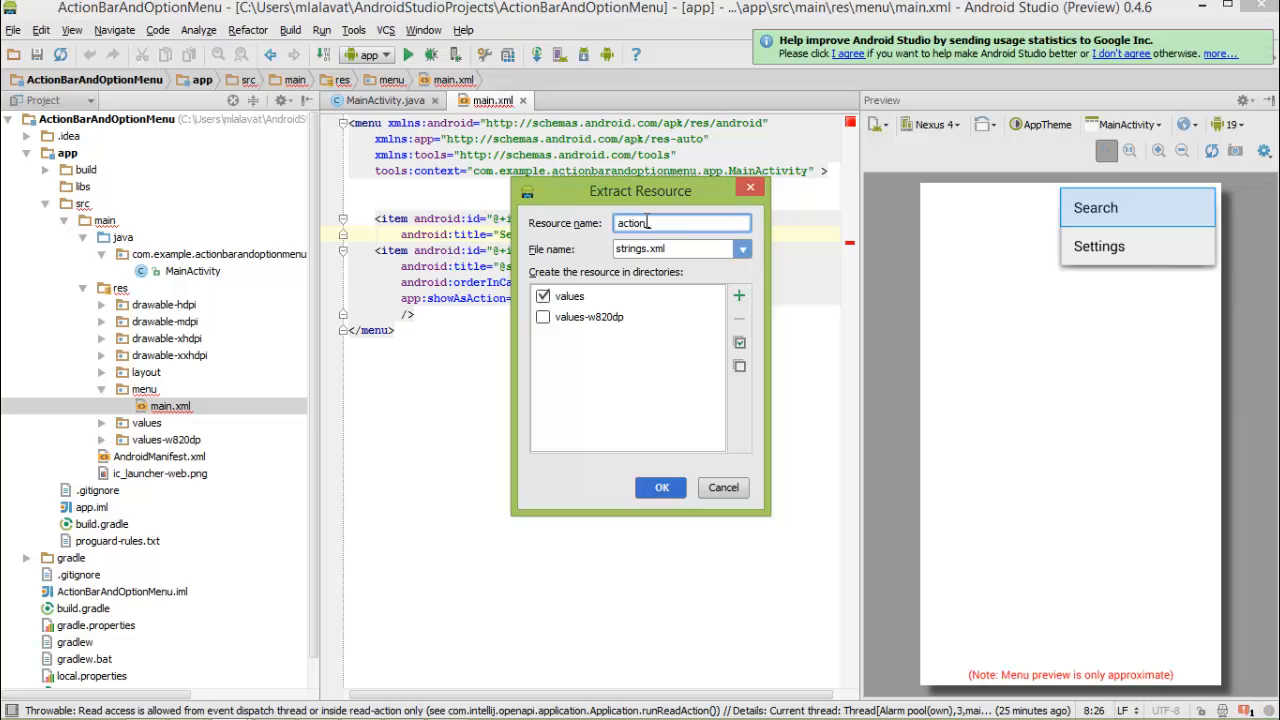
type("_search")
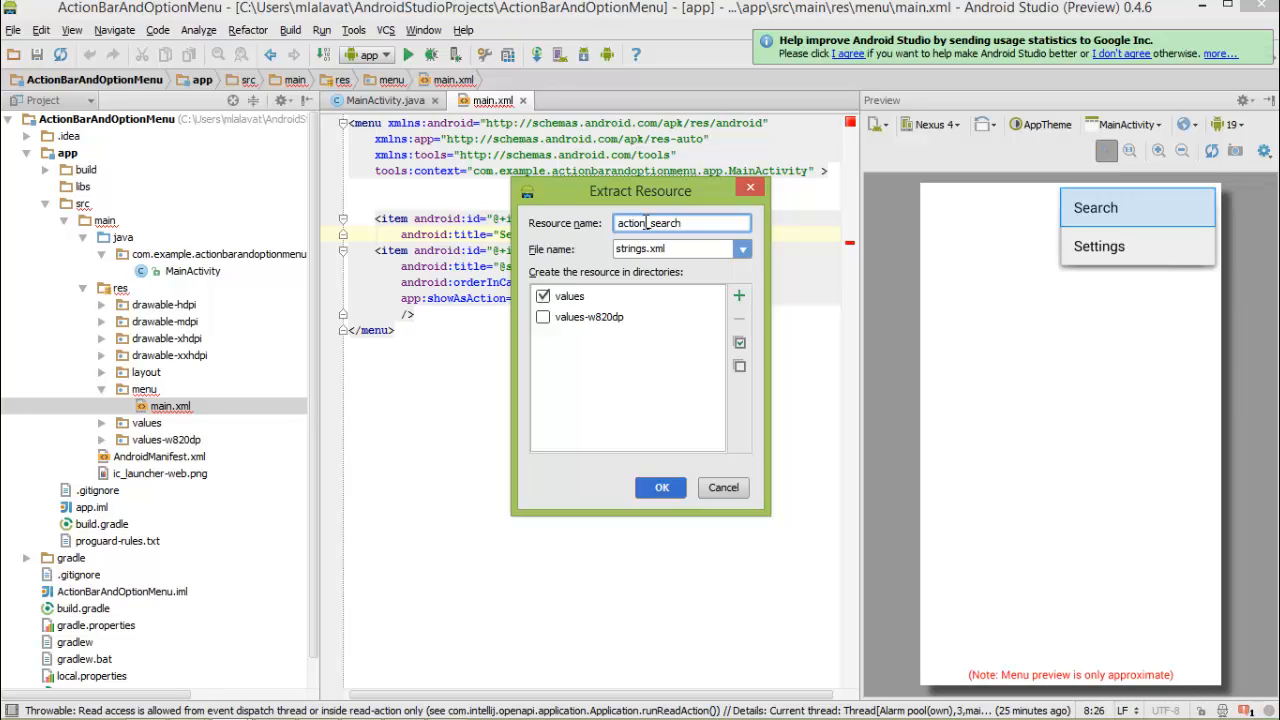
left_click(682, 222)
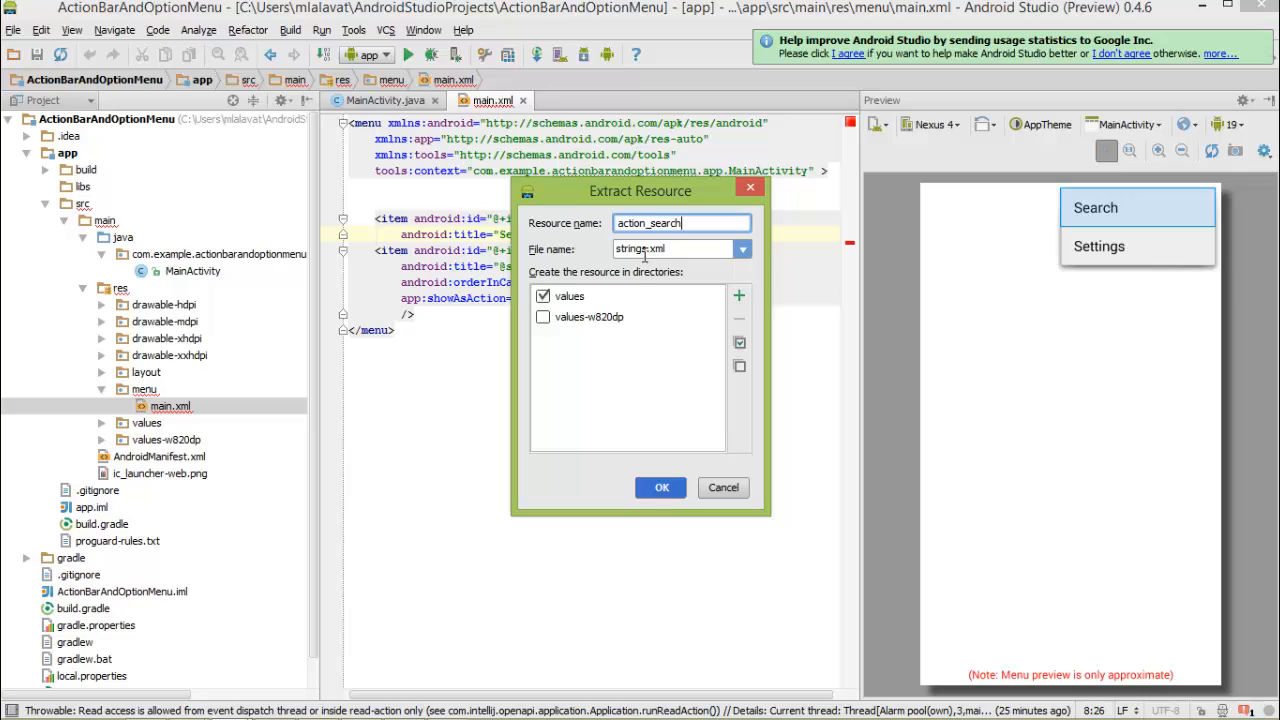
mouse_move(600, 290)
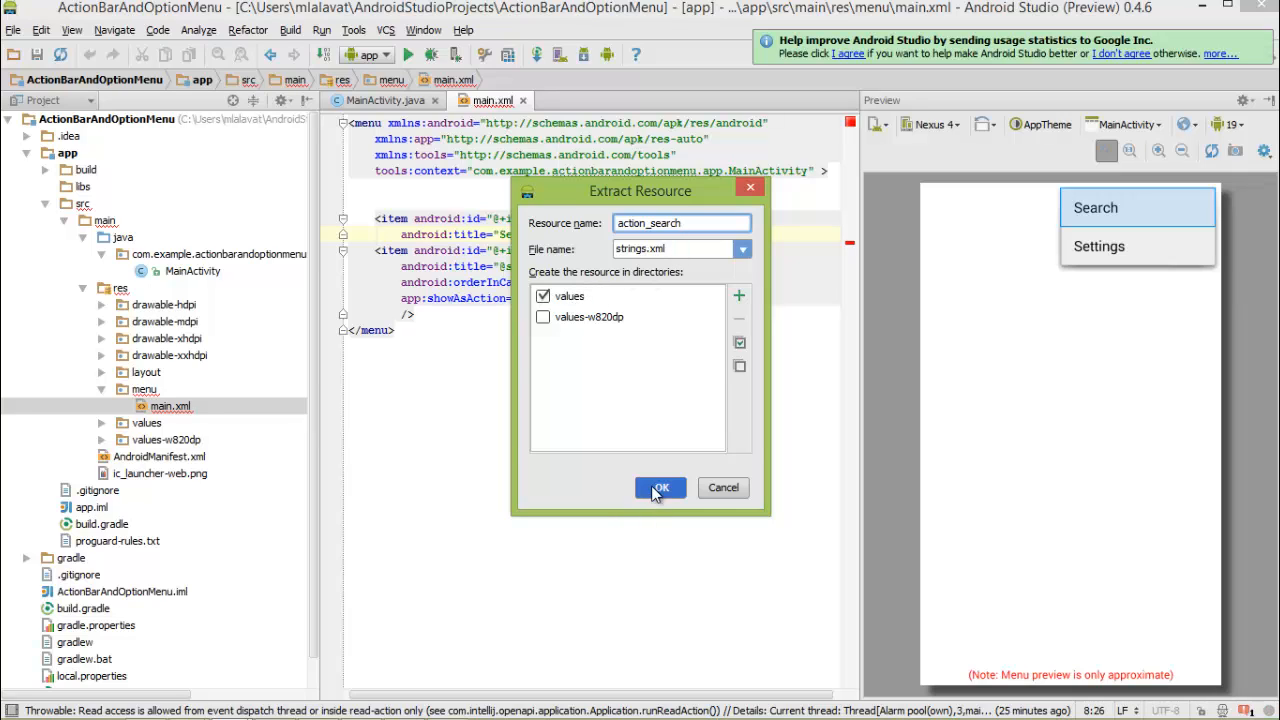
left_click(659, 488)
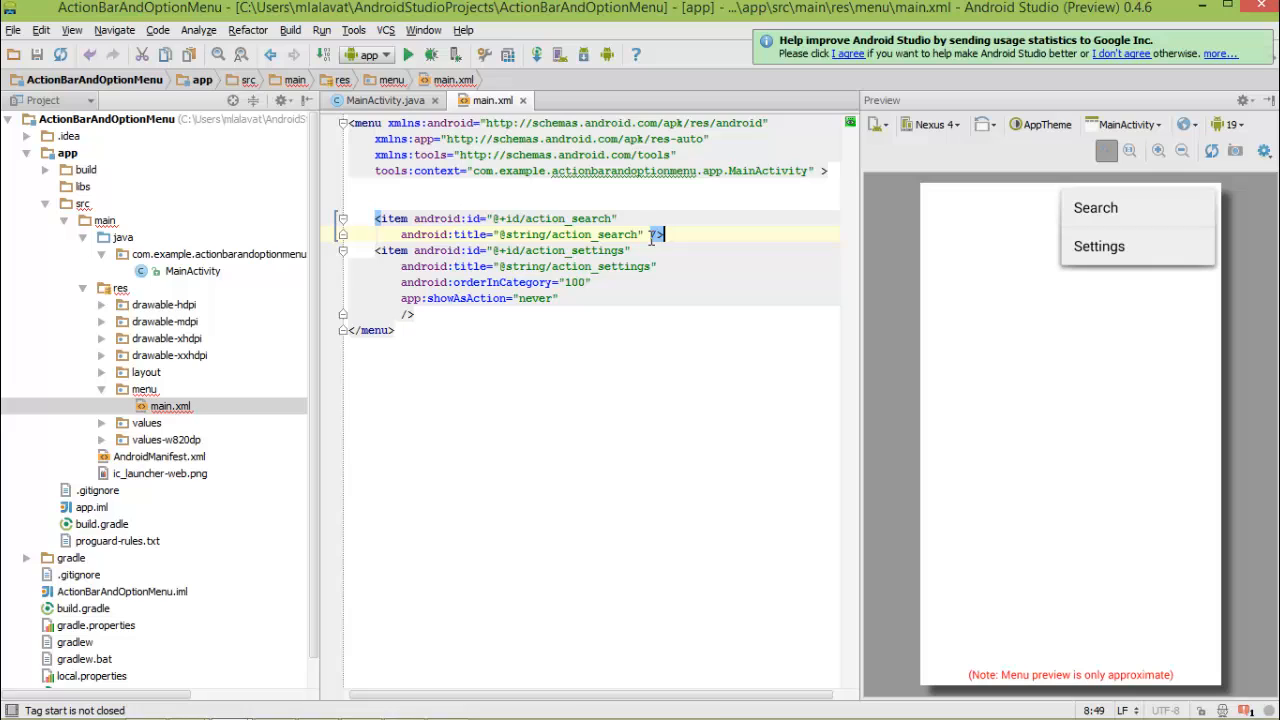
- Add an <item> with id @+id/action_exit, extracting its "Exit" title as string action_exit
key("Enter")
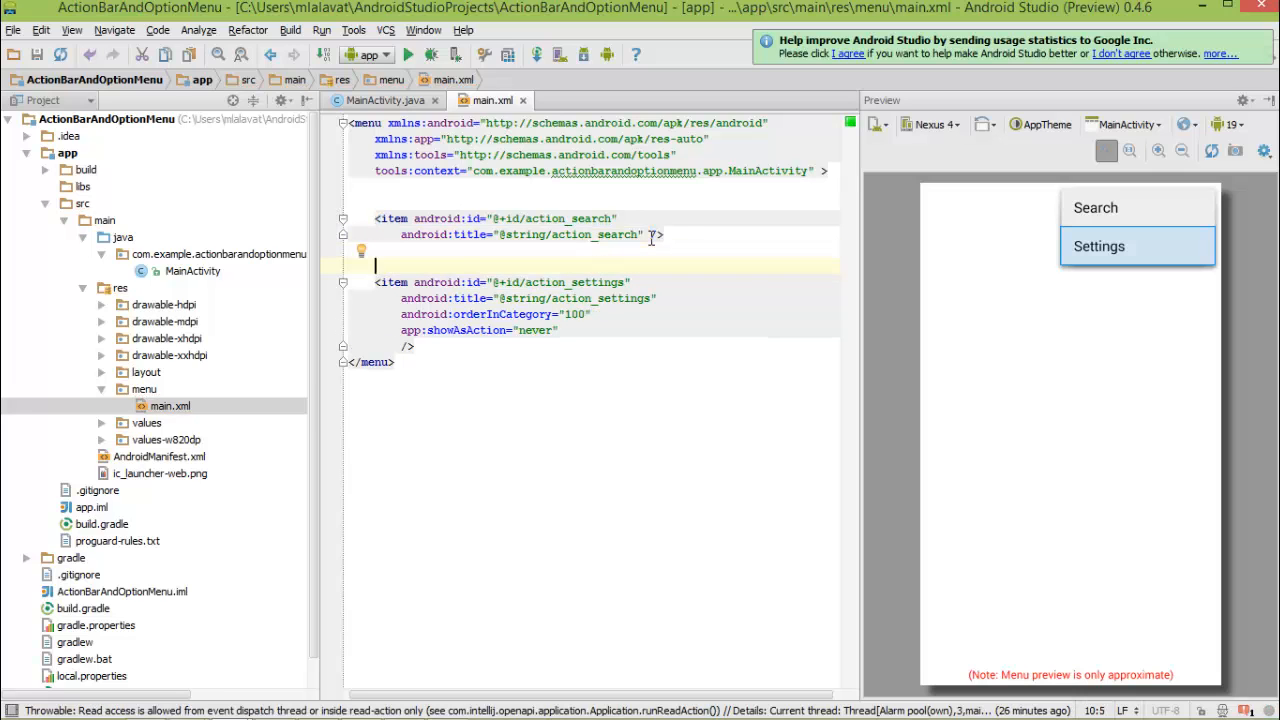
type("<item")
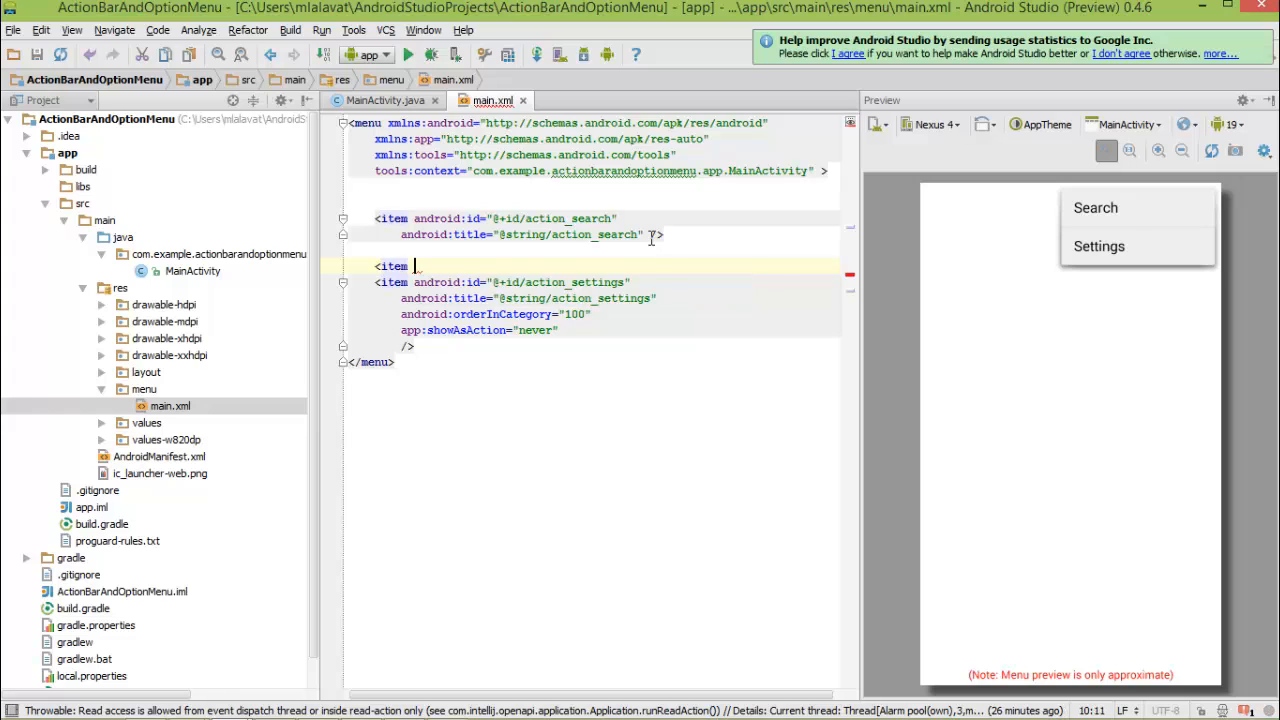
type("android:id=\"@+id/action_exit")
type("android:title=\"Exit\"")
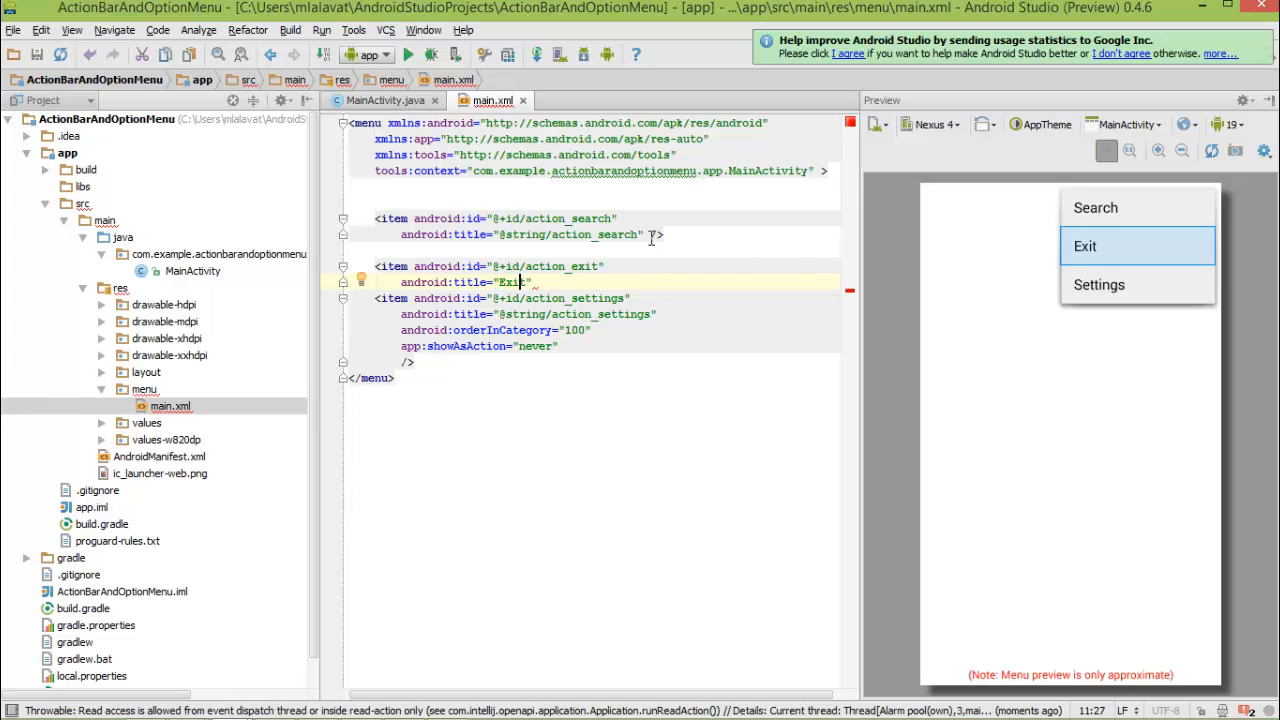
mouse_move(654, 248)
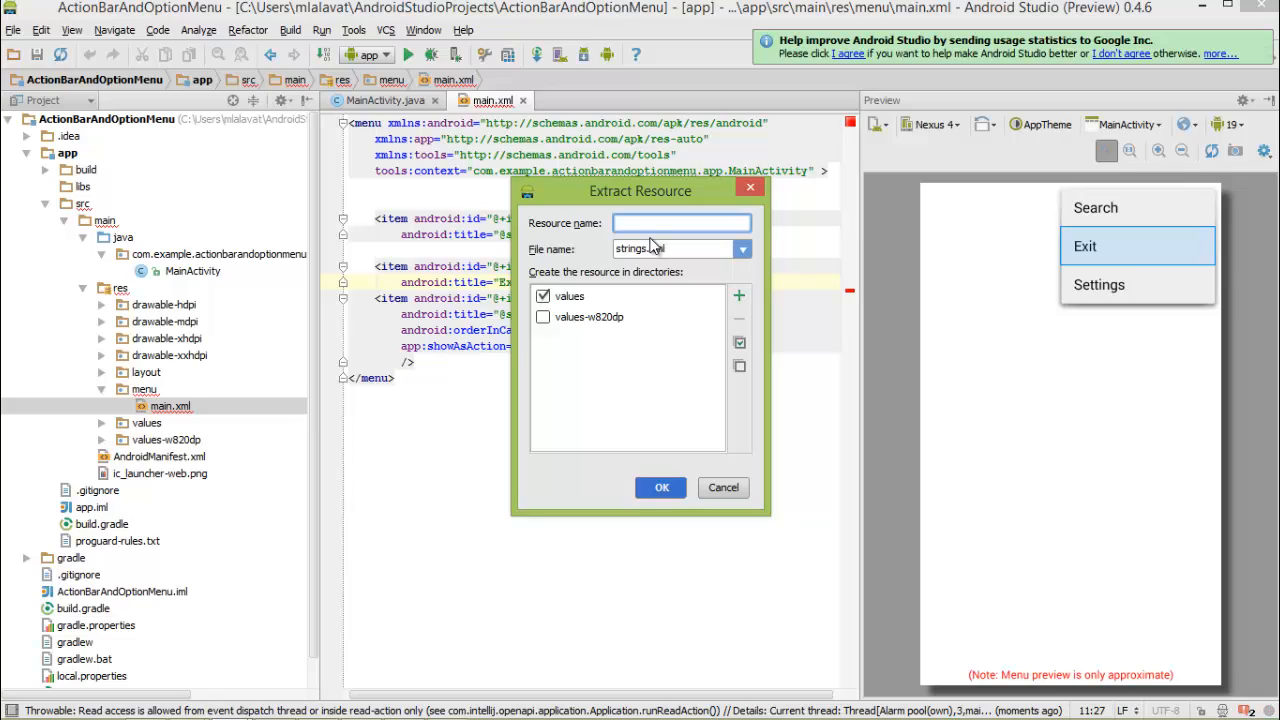
type("action_exit")
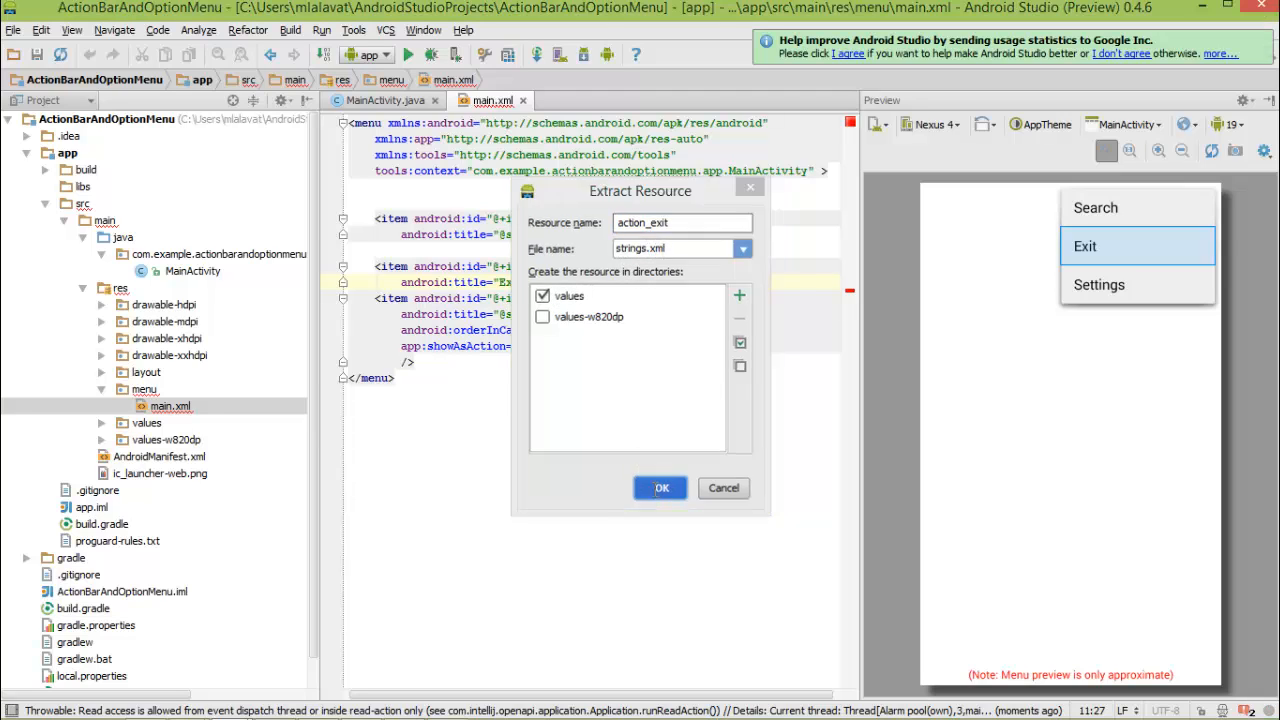
left_click(660, 488)
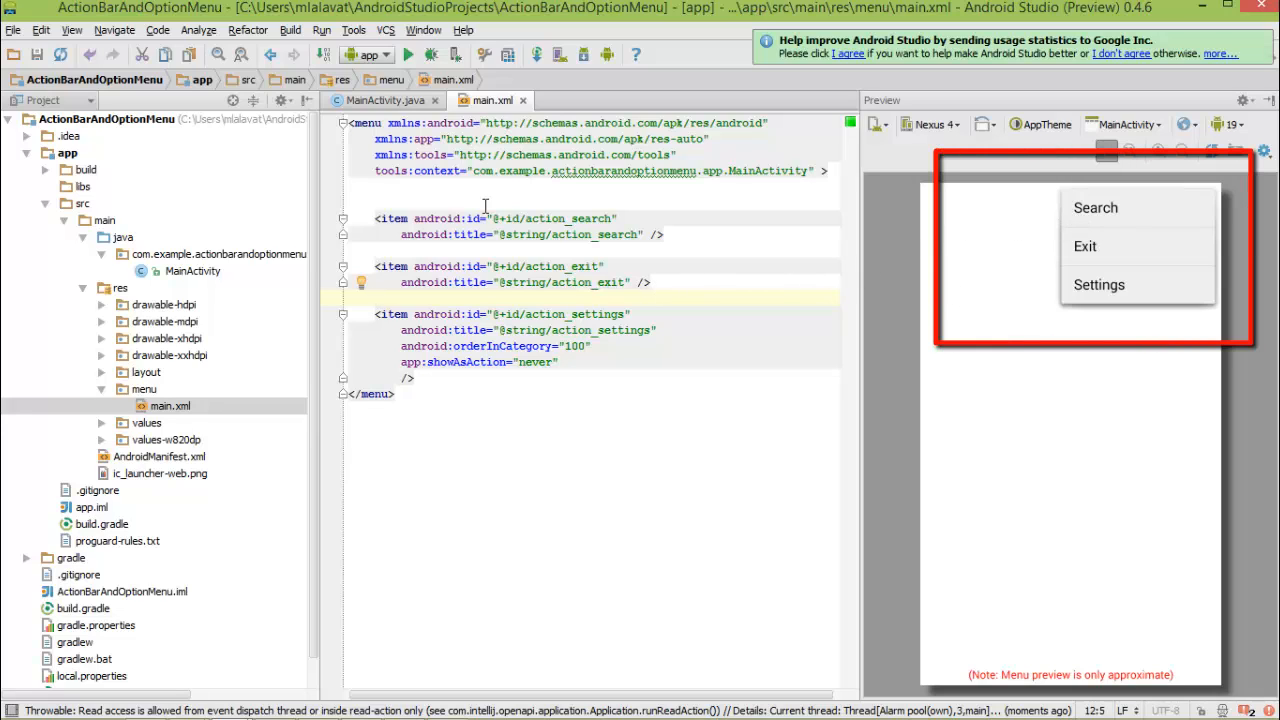
mouse_move(1100, 228)
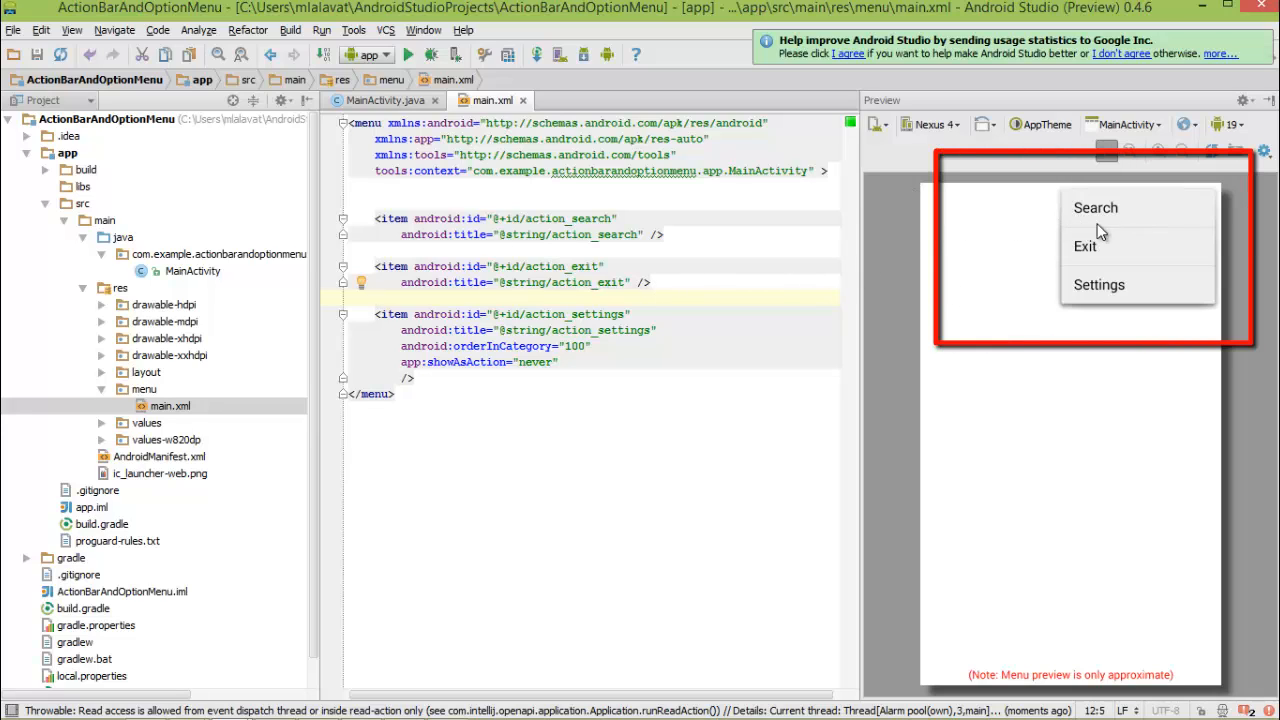
mouse_move(1101, 256)
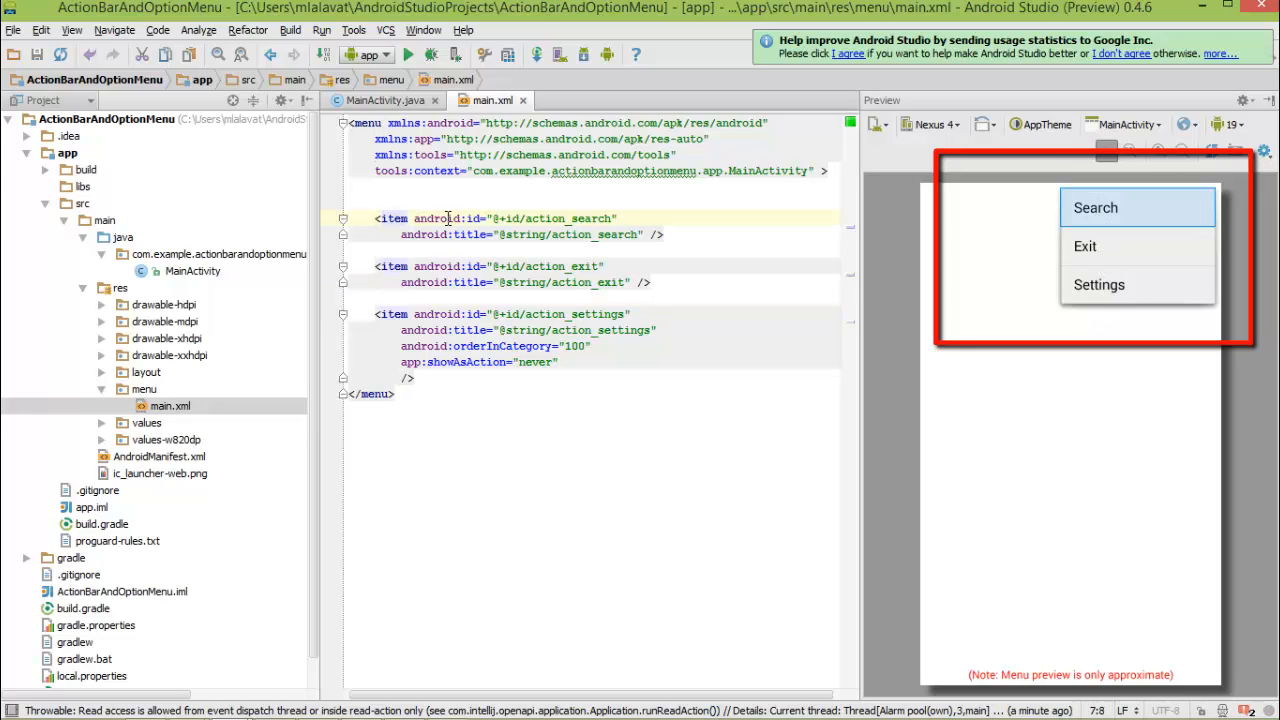
mouse_move(1062, 258)
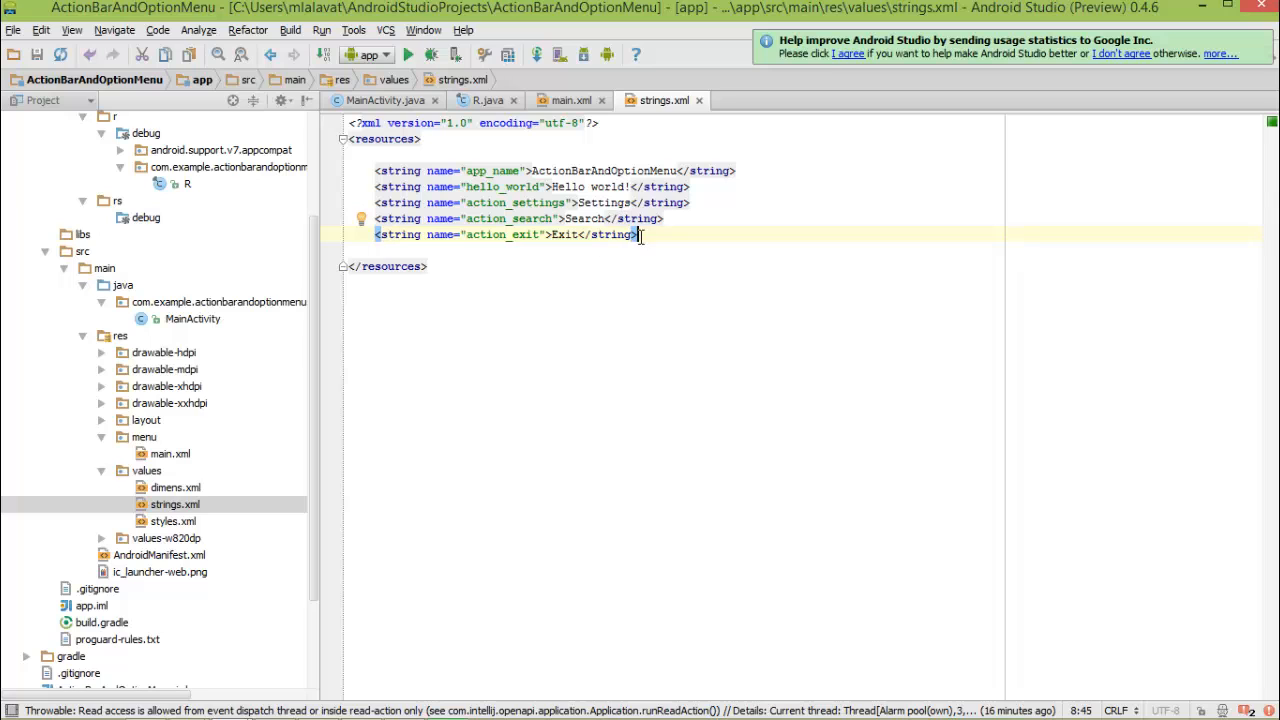
- Switch from strings.xml back to the main.xml menu editor
left_click(581, 100)
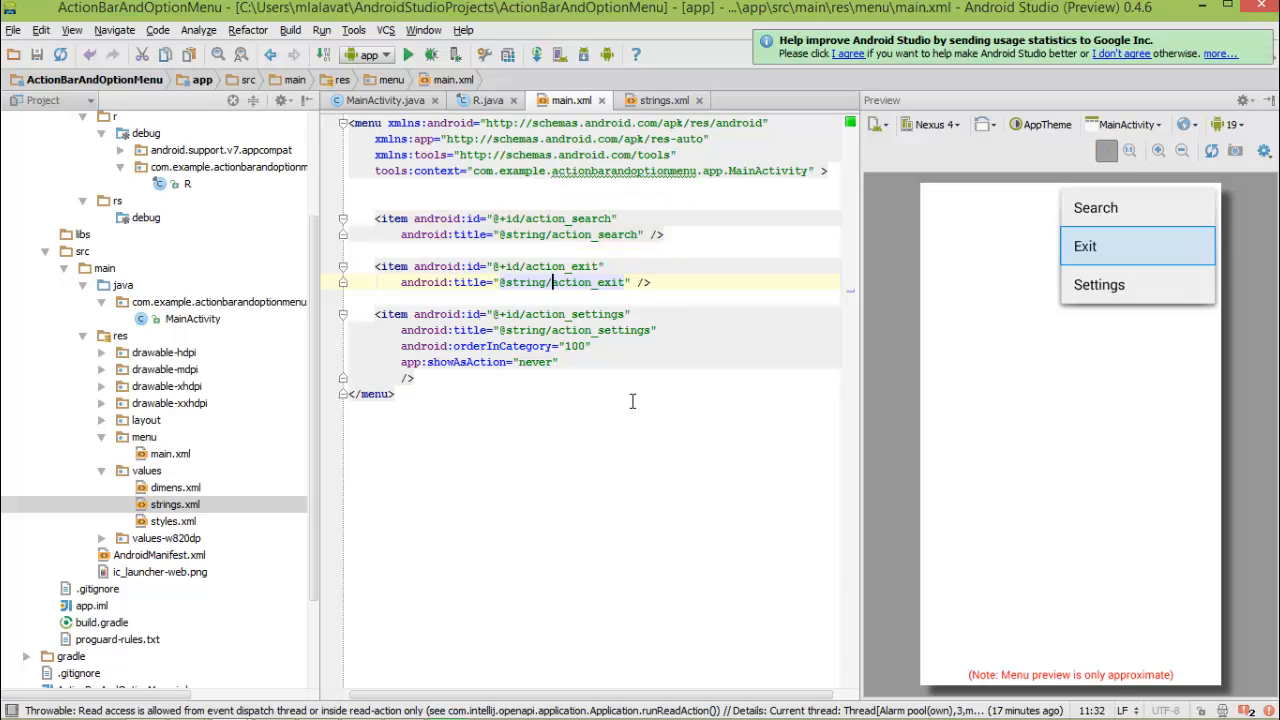
mouse_move(568, 314)
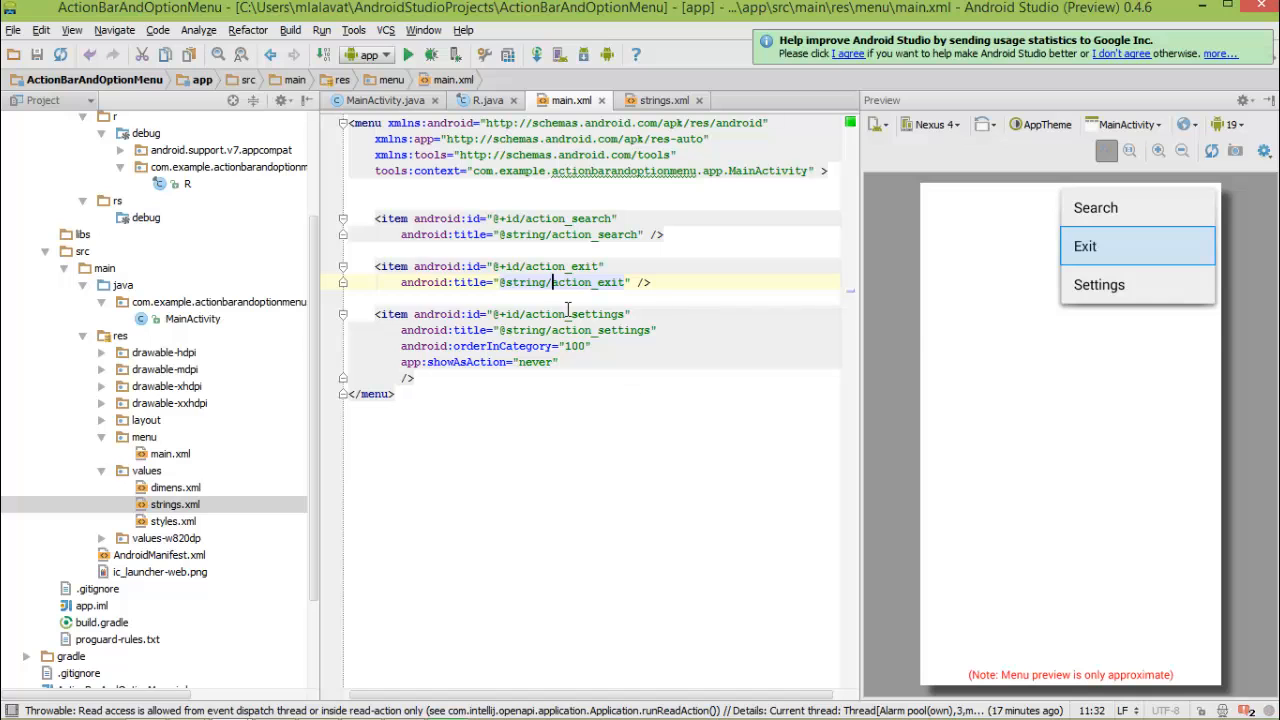
- In MainActivity.java, add a blank line after 'int id = item.getItemId();'
left_click(384, 100)
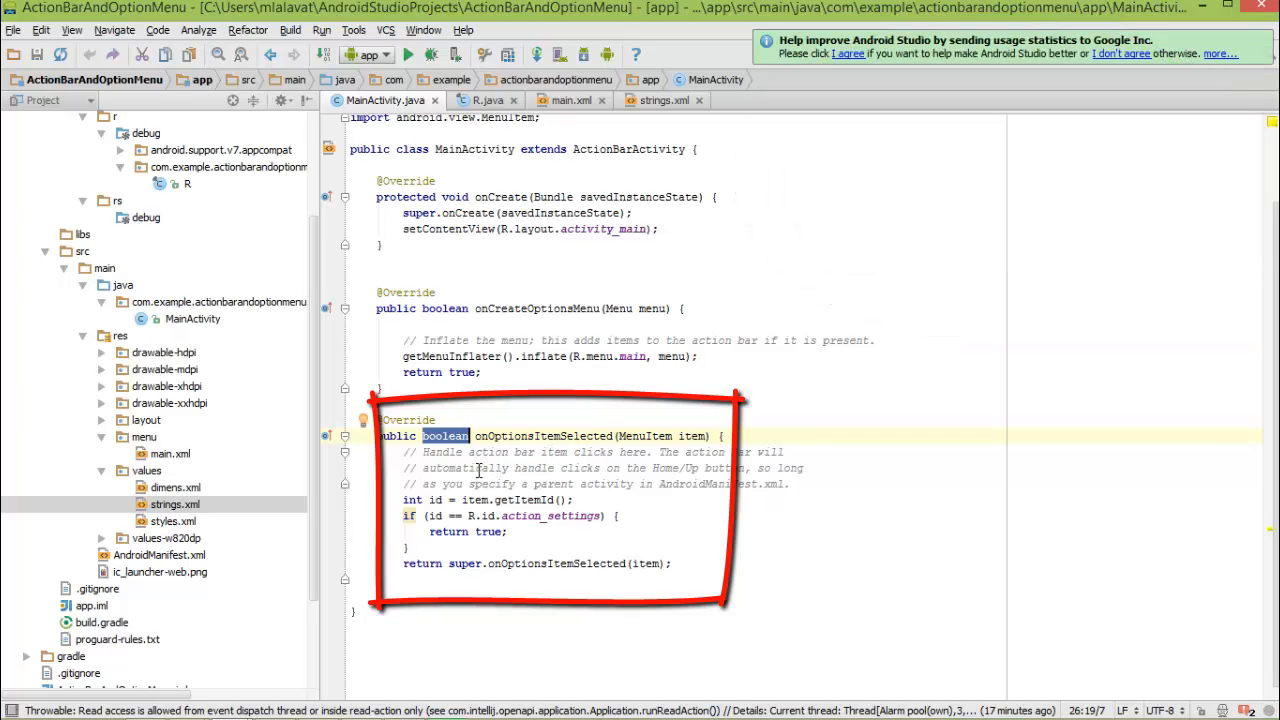
mouse_move(448, 448)
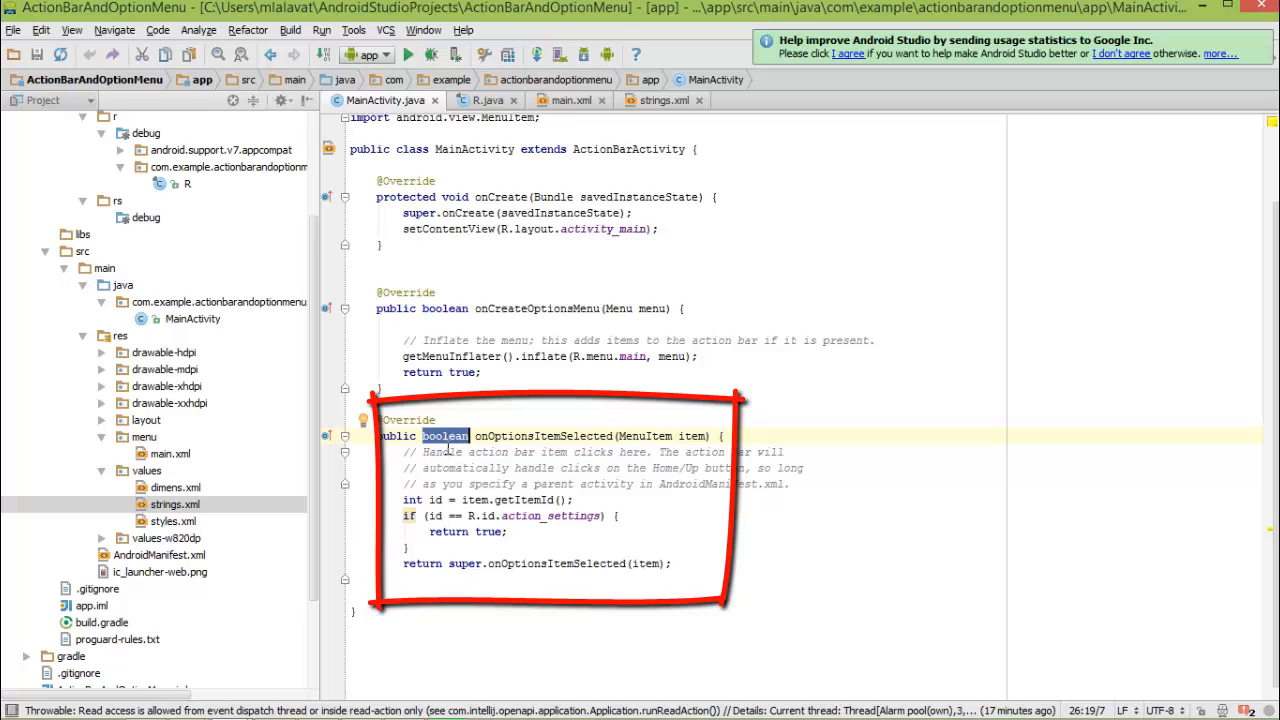
left_click(470, 451)
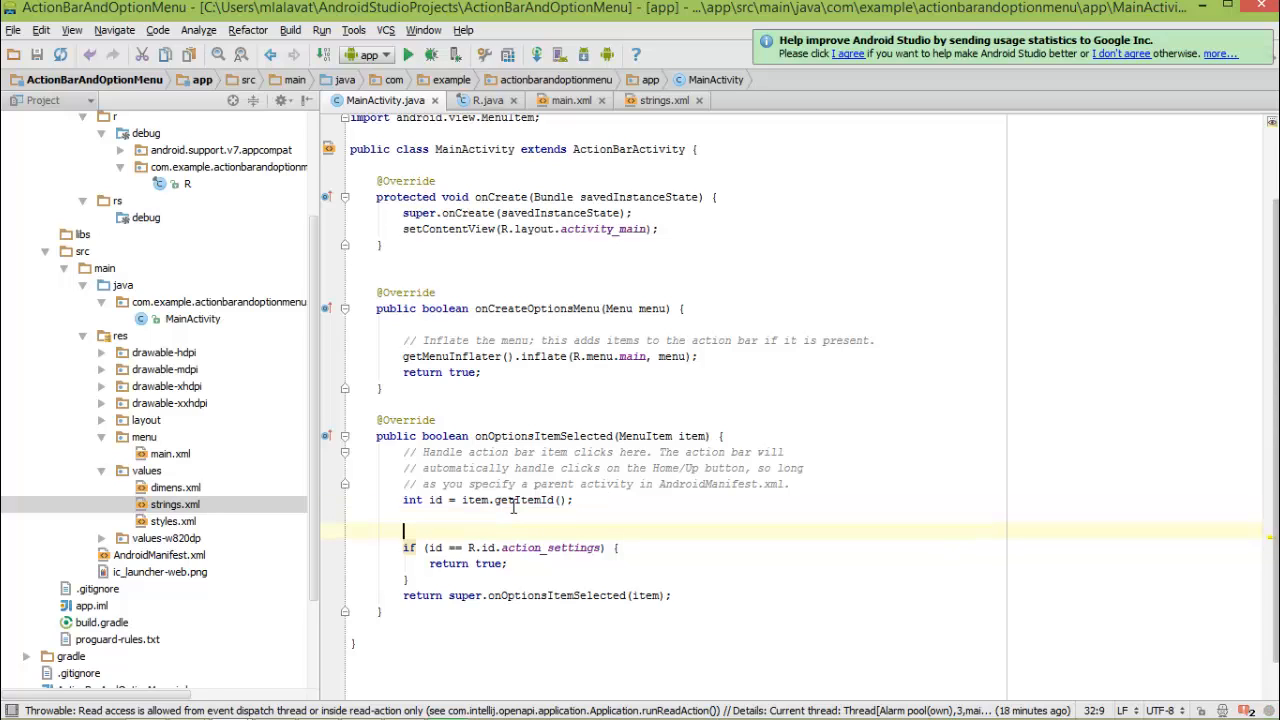
- Write boolean handle = false, a switch(id) setting handle per case, and return handle
type("switch (id")
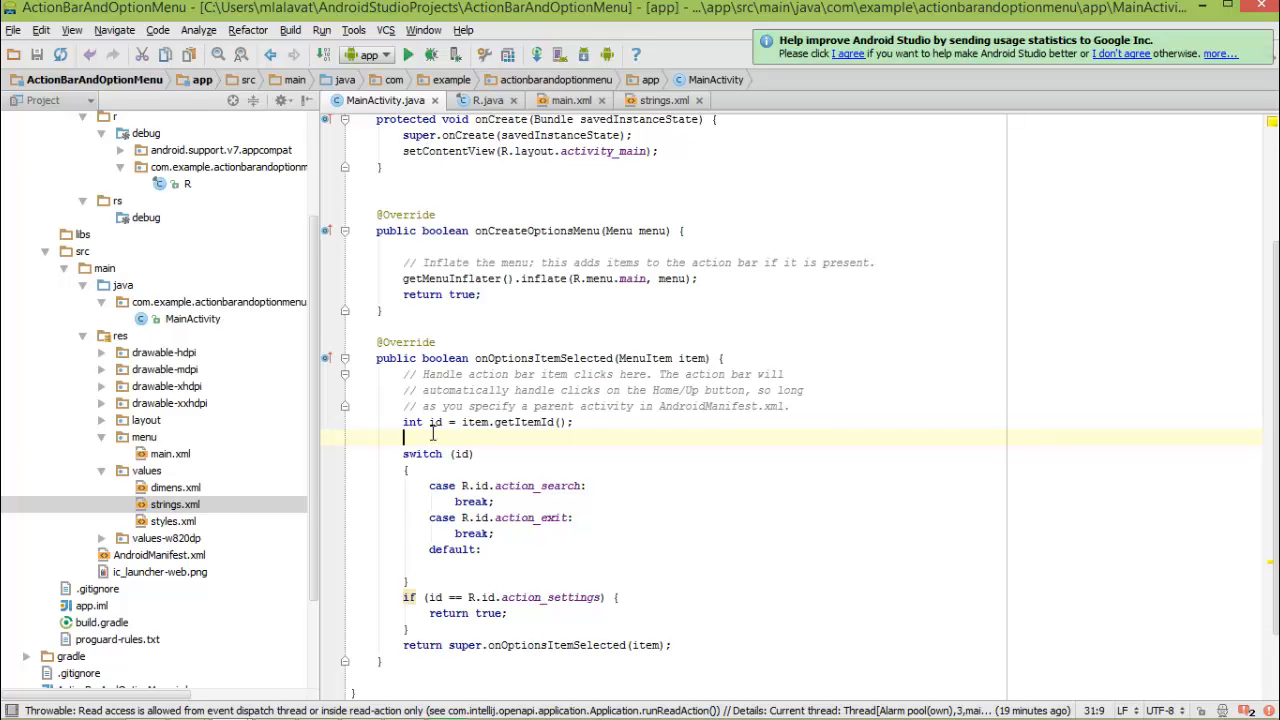
type("boolean handle = false;")
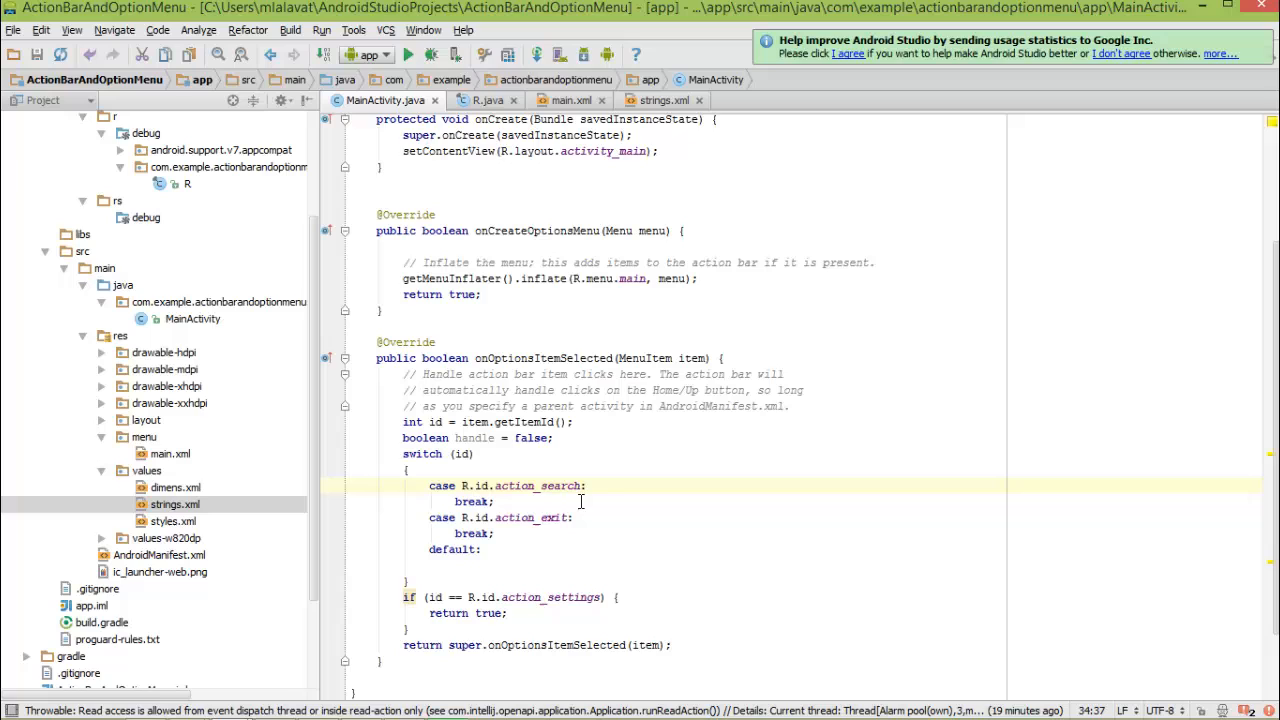
mouse_move(614, 485)
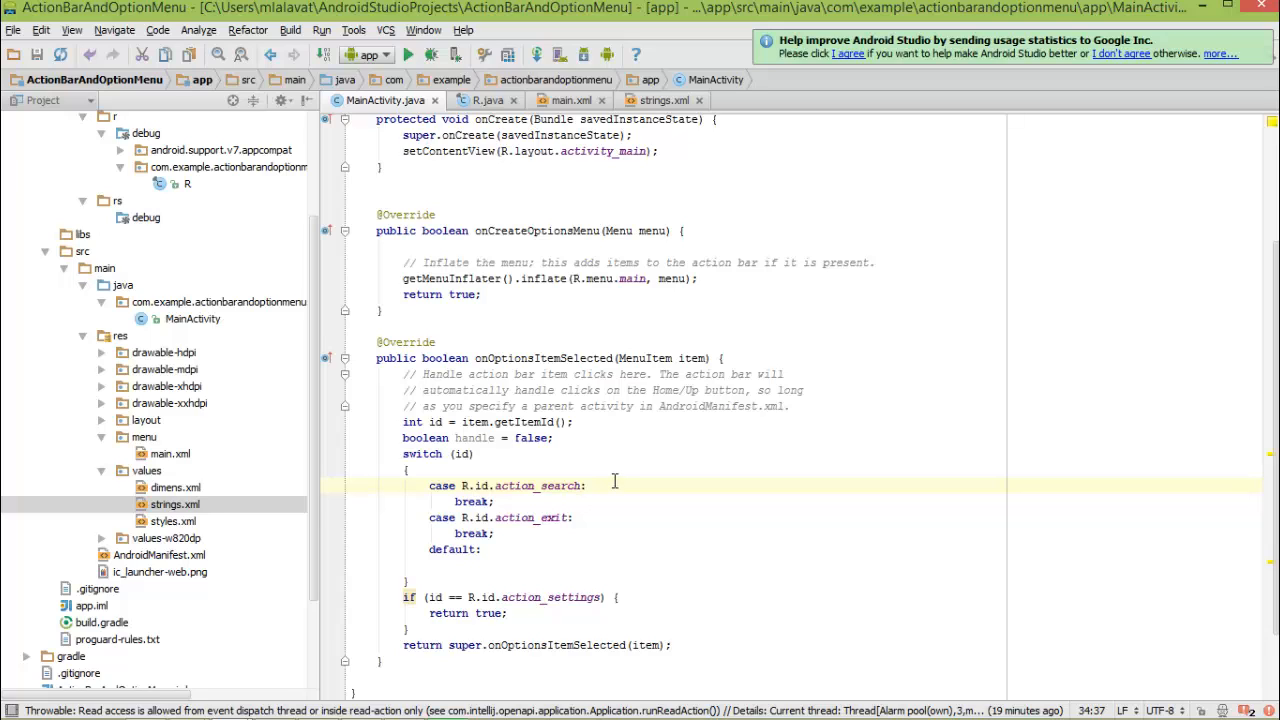
type("handle = true;")
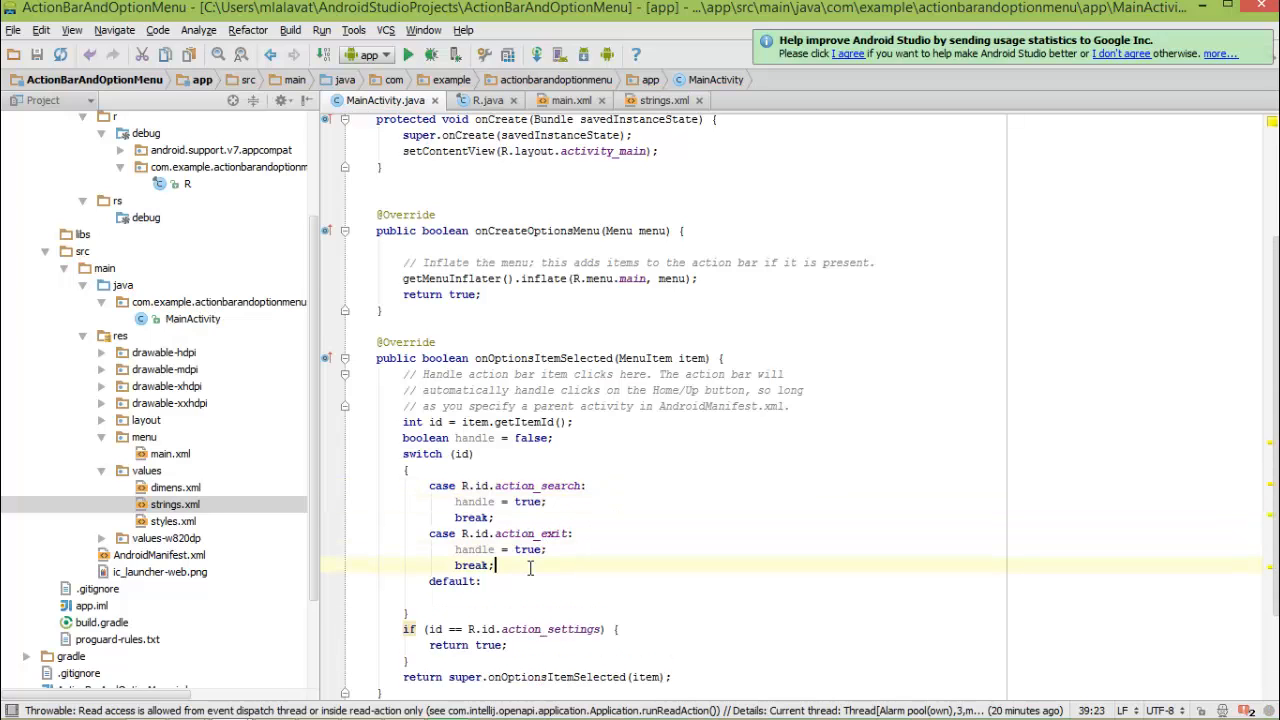
type("handle =")
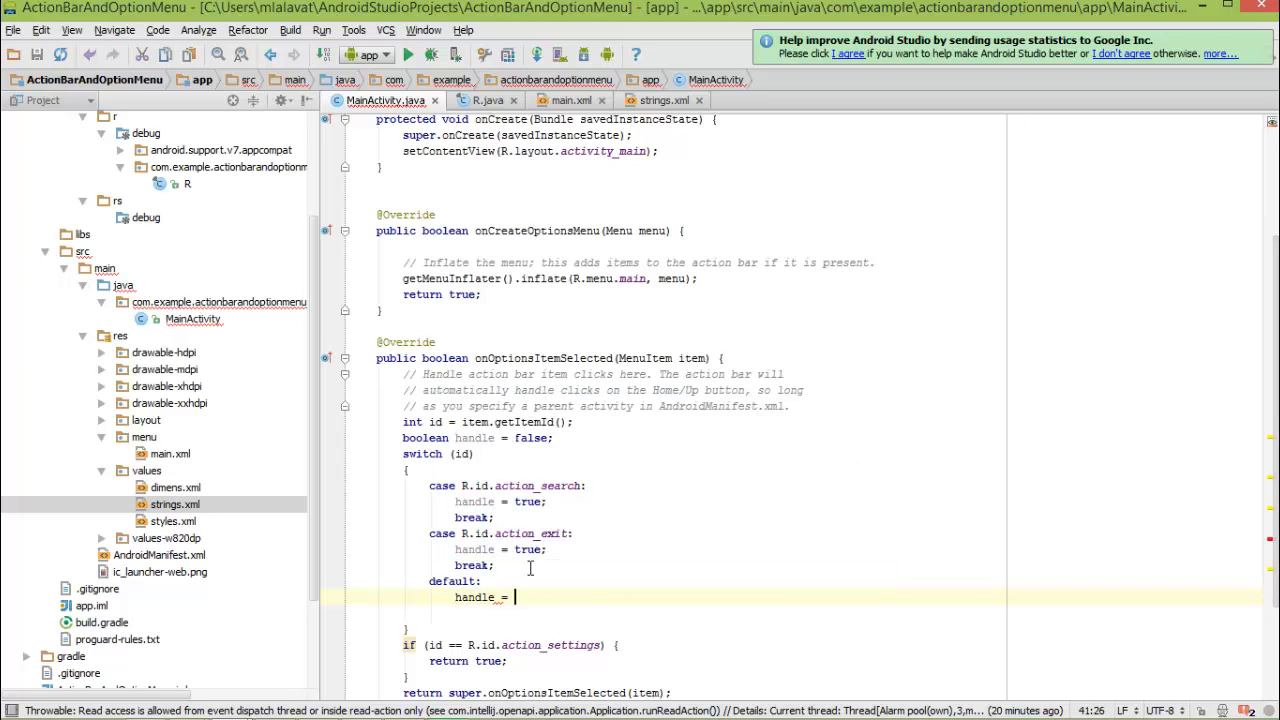
type("super.onOptionsItemSelected(item);")
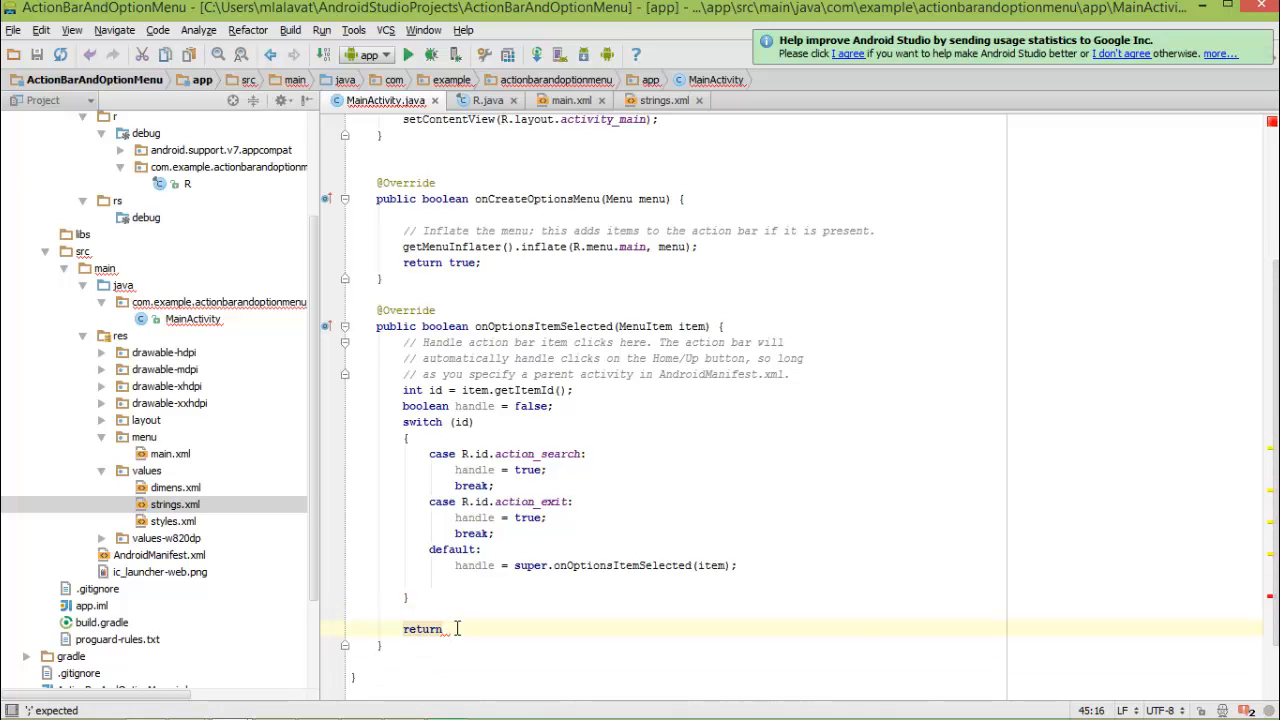
type("handle;")
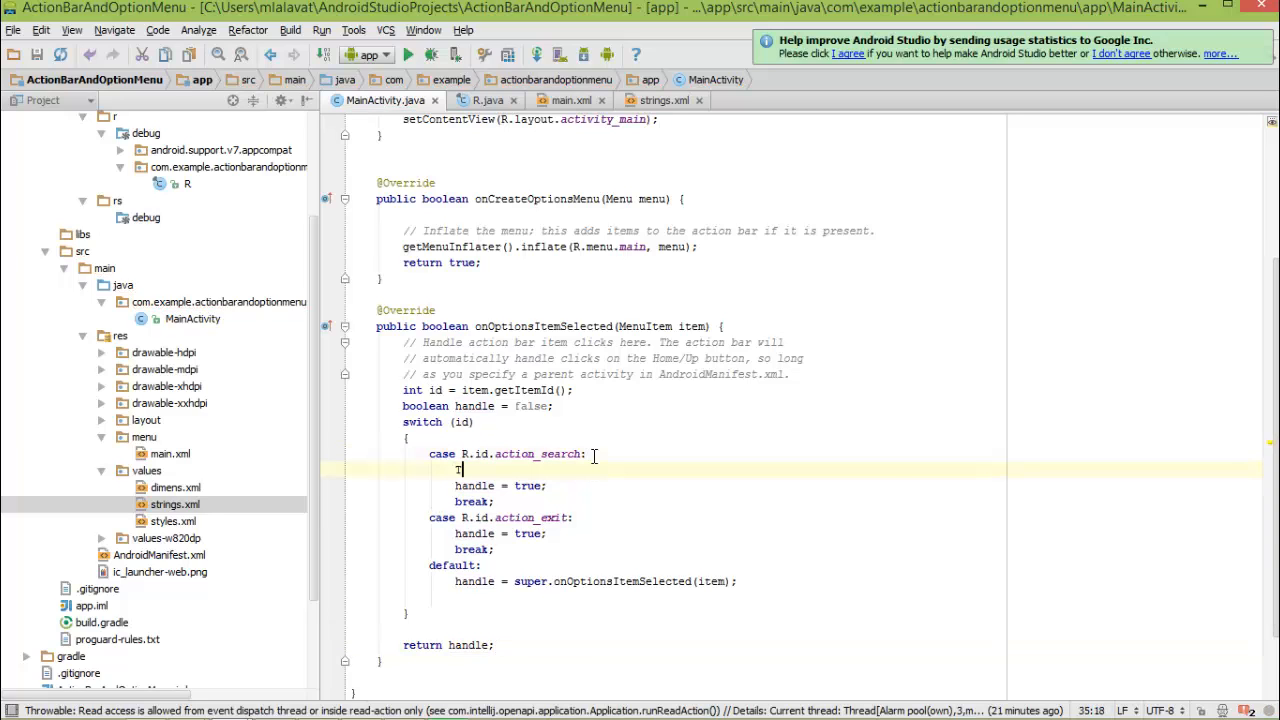
- In the action_search case, show a Toast.LENGTH_LONG toast reading "Search Action is Clicked"
type("Toast toast =")
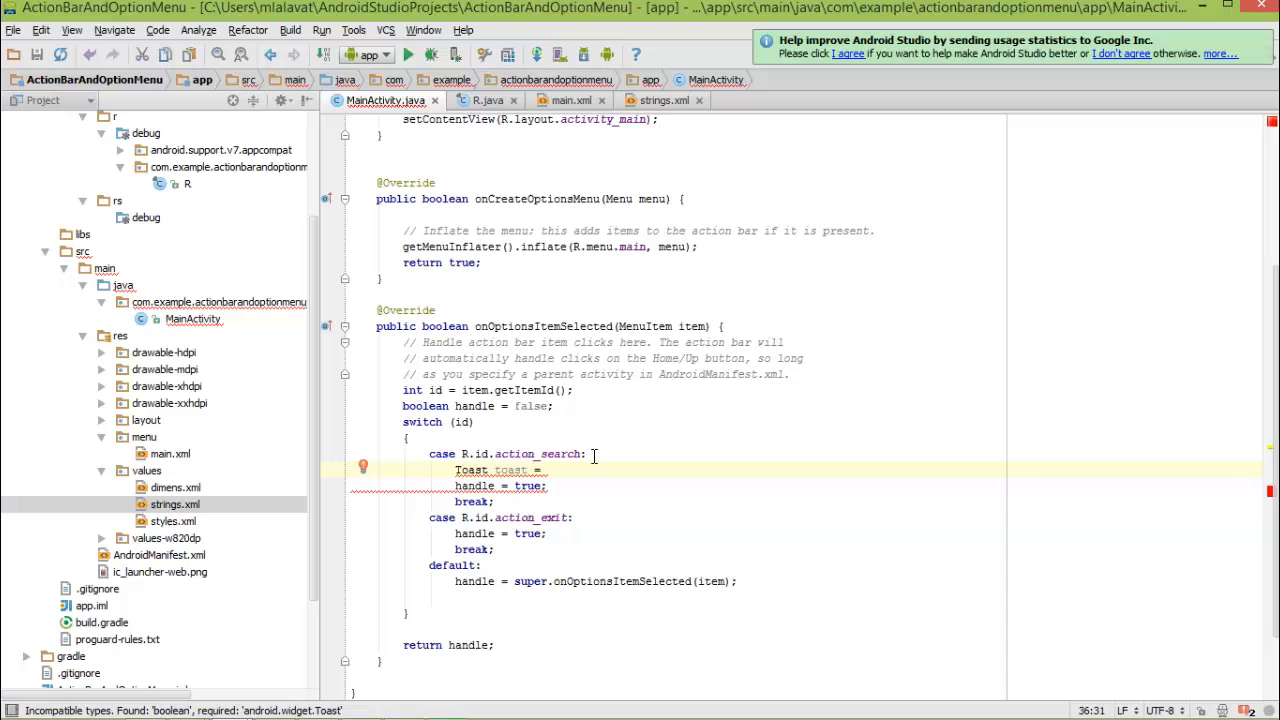
type("Toast.makeText(")
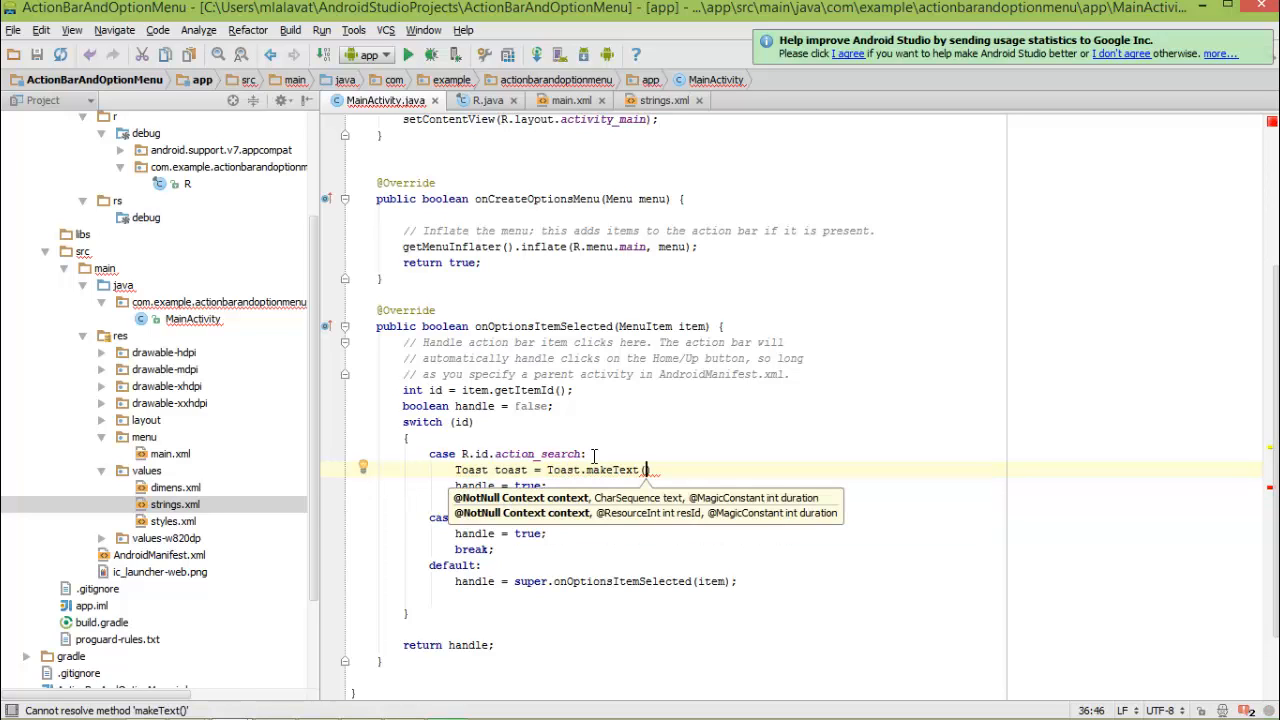
type("getap")
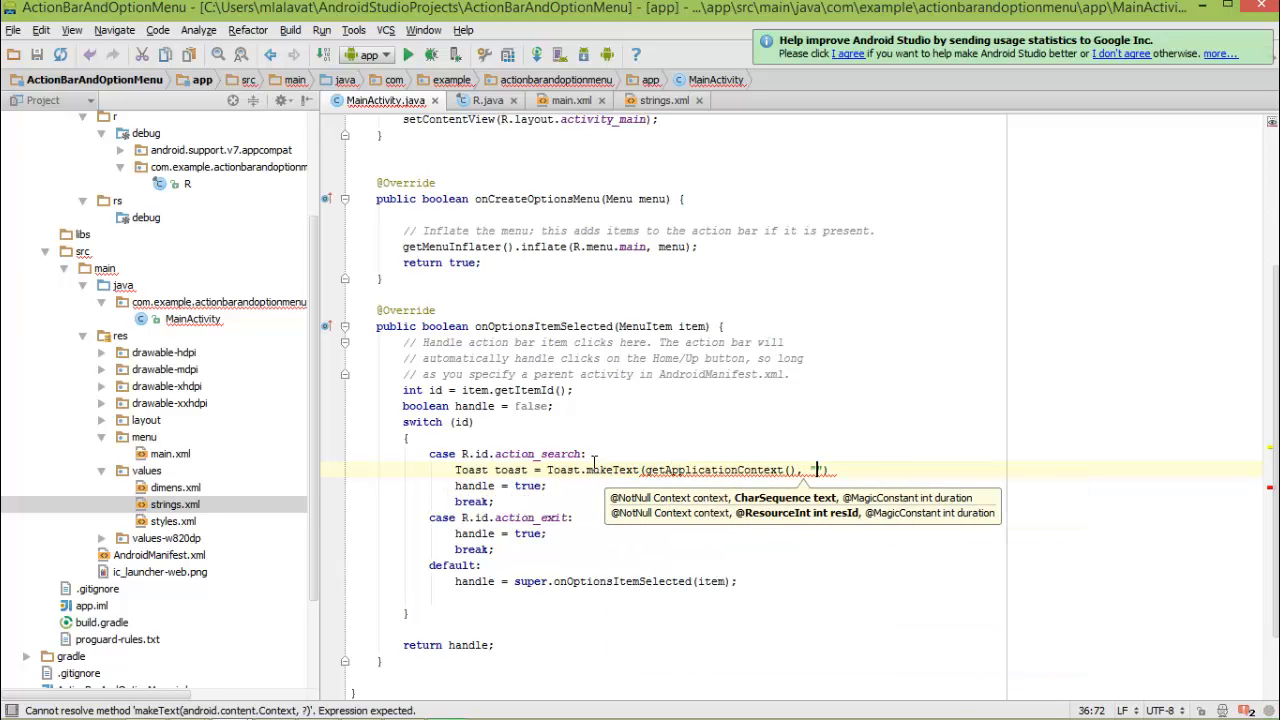
type("\"Search Action is Clicked")
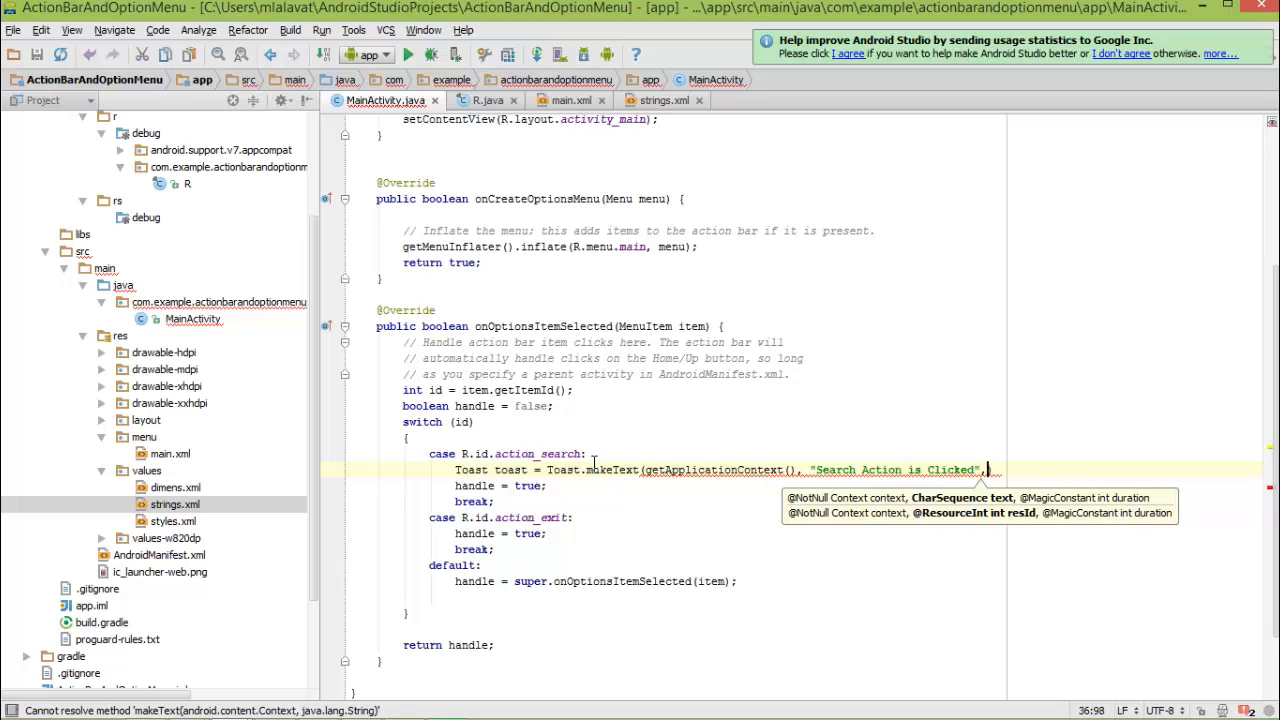
type("T")
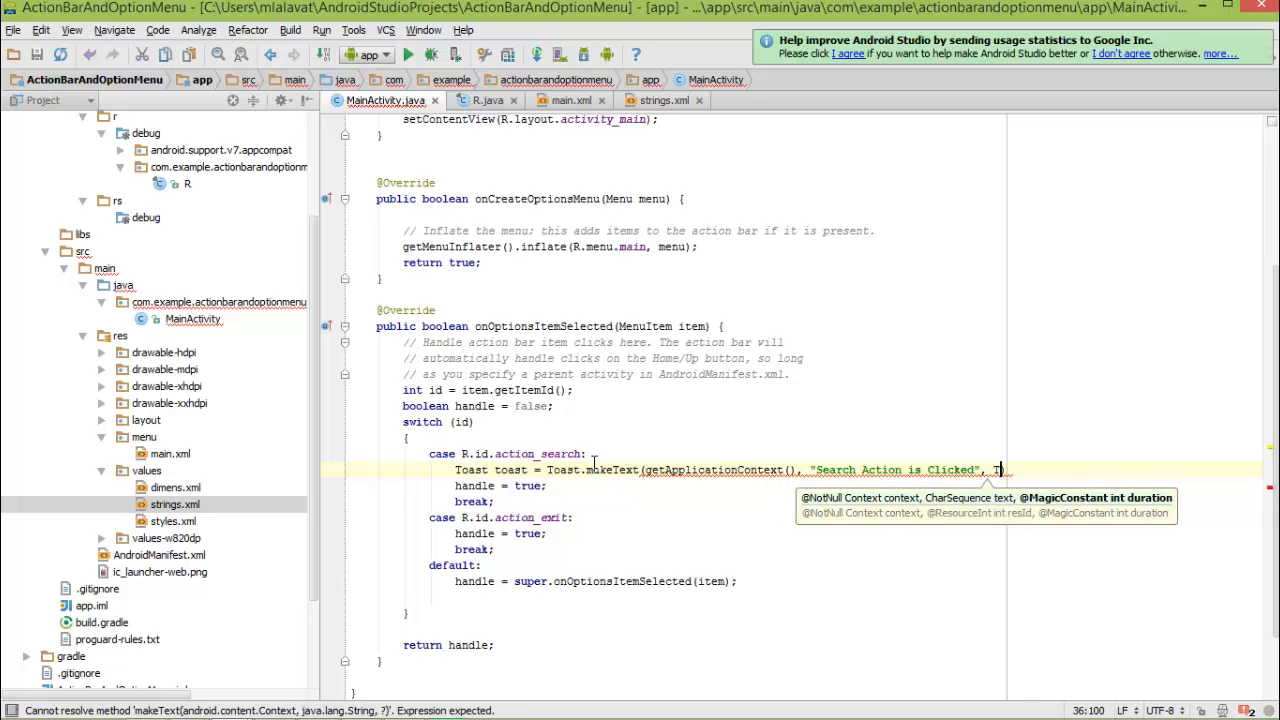
type("Toast.LENGTH_LONG);")
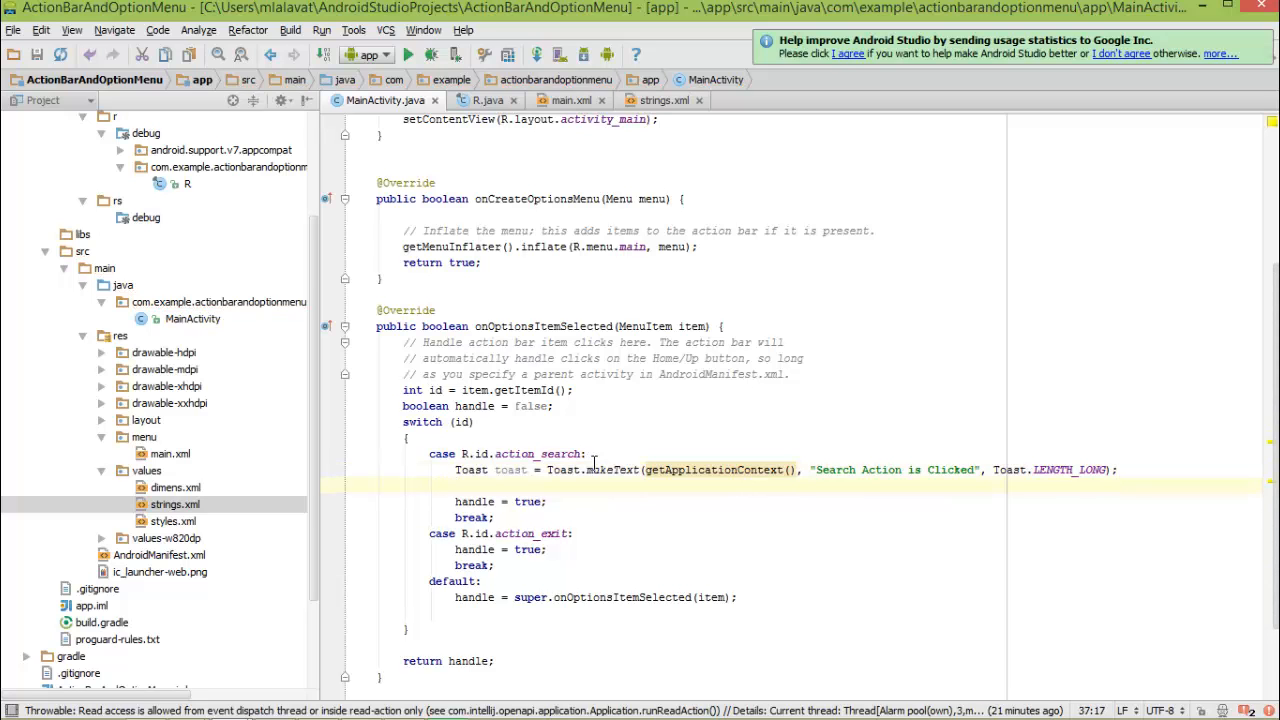
type("toast.show();")
type("finish();")
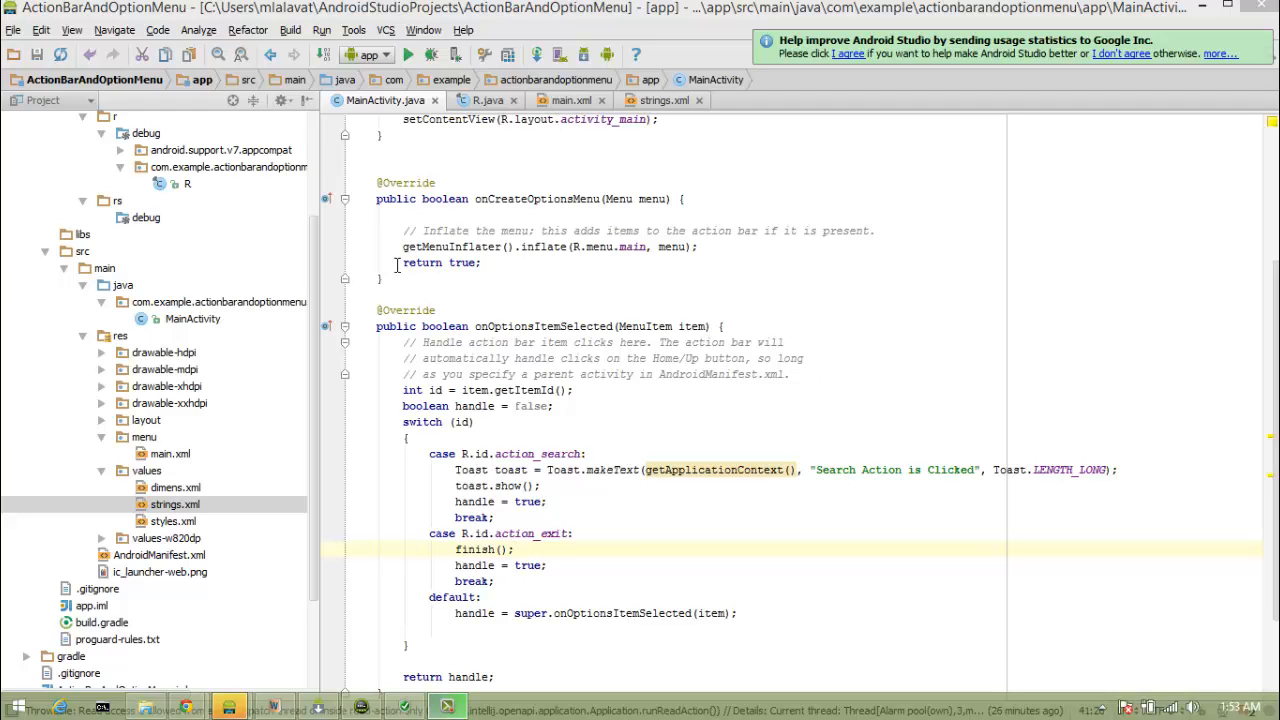
- Check the menu ids in main.xml, then run the app on the Nexus 7 emulator
left_click(565, 100)
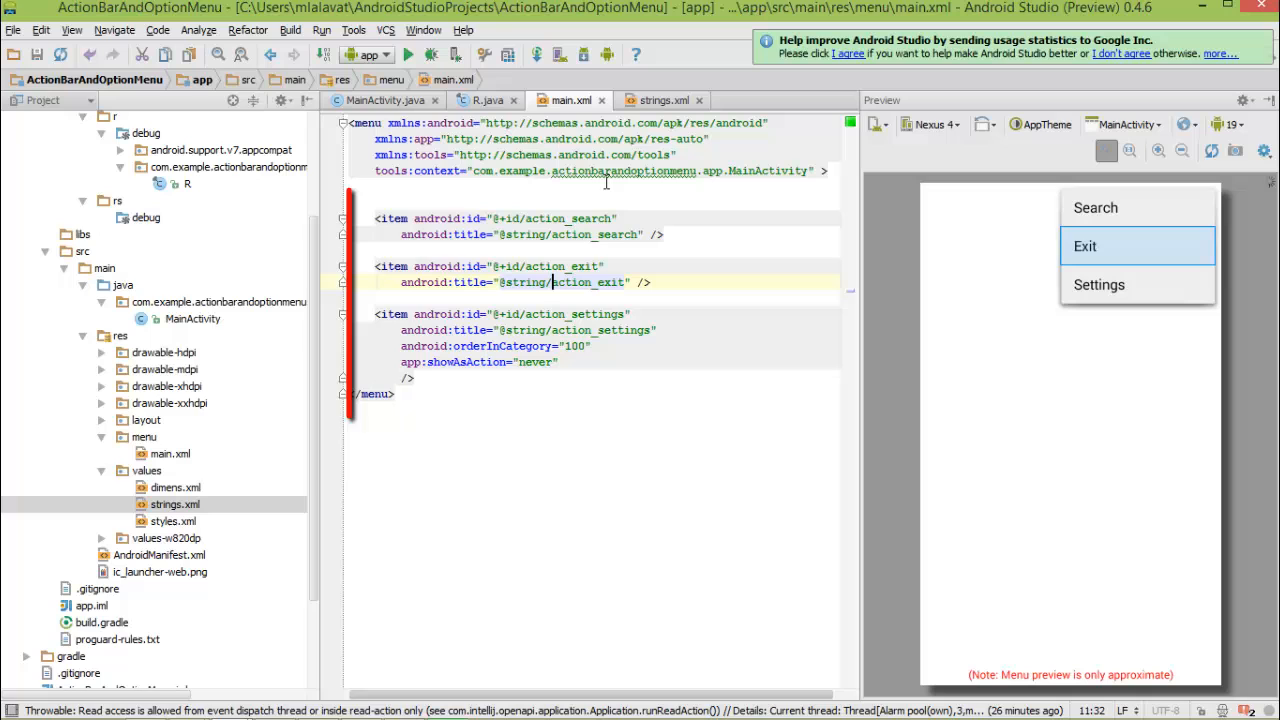
left_click(382, 100)
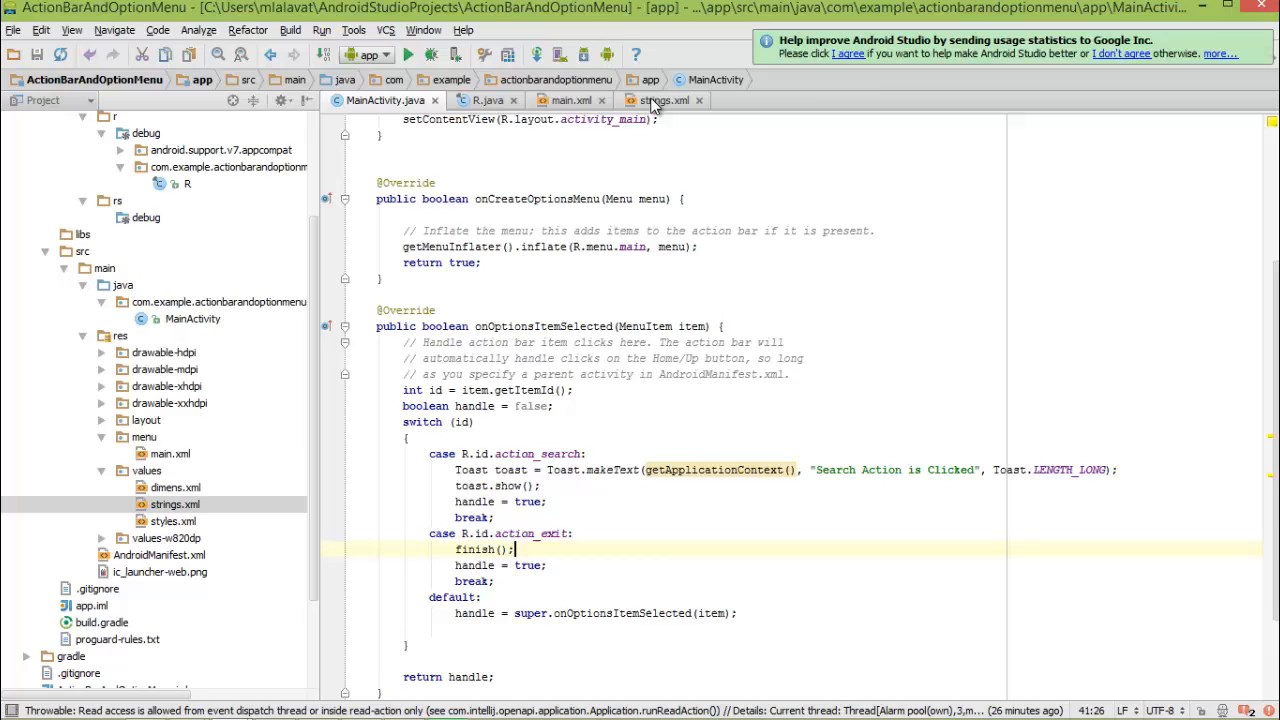
left_click(570, 100)
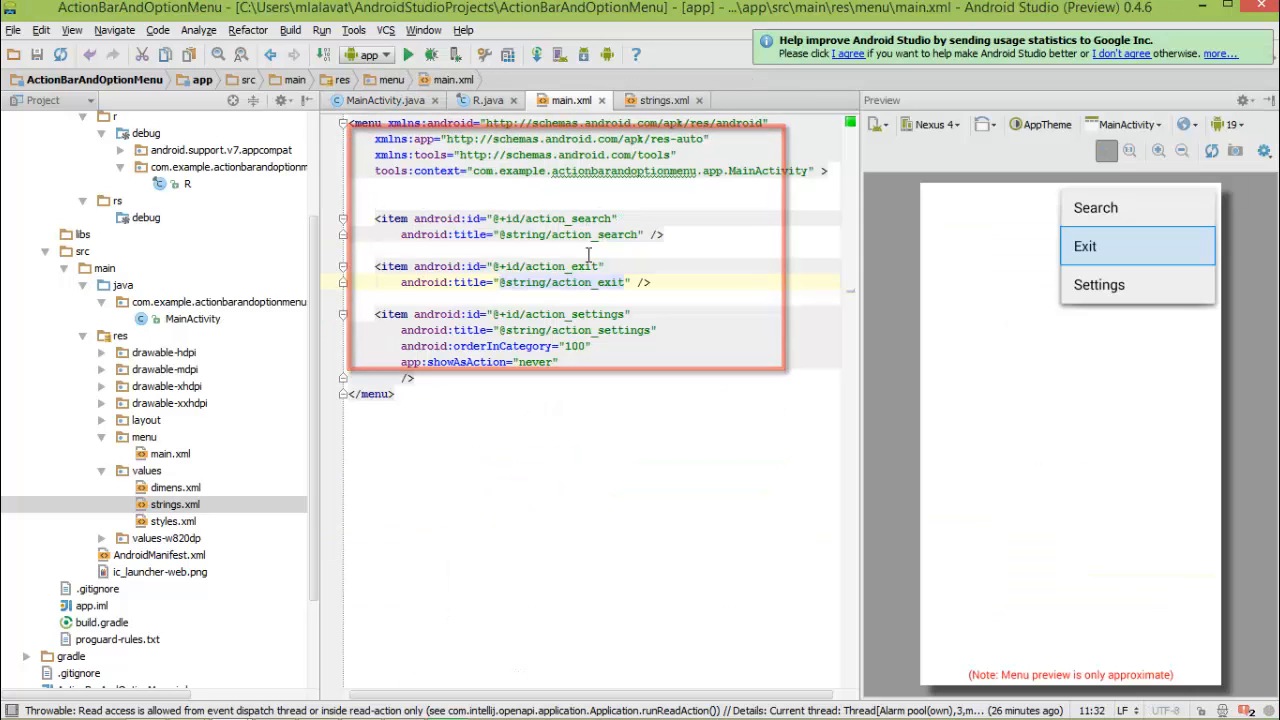
left_click(395, 100)
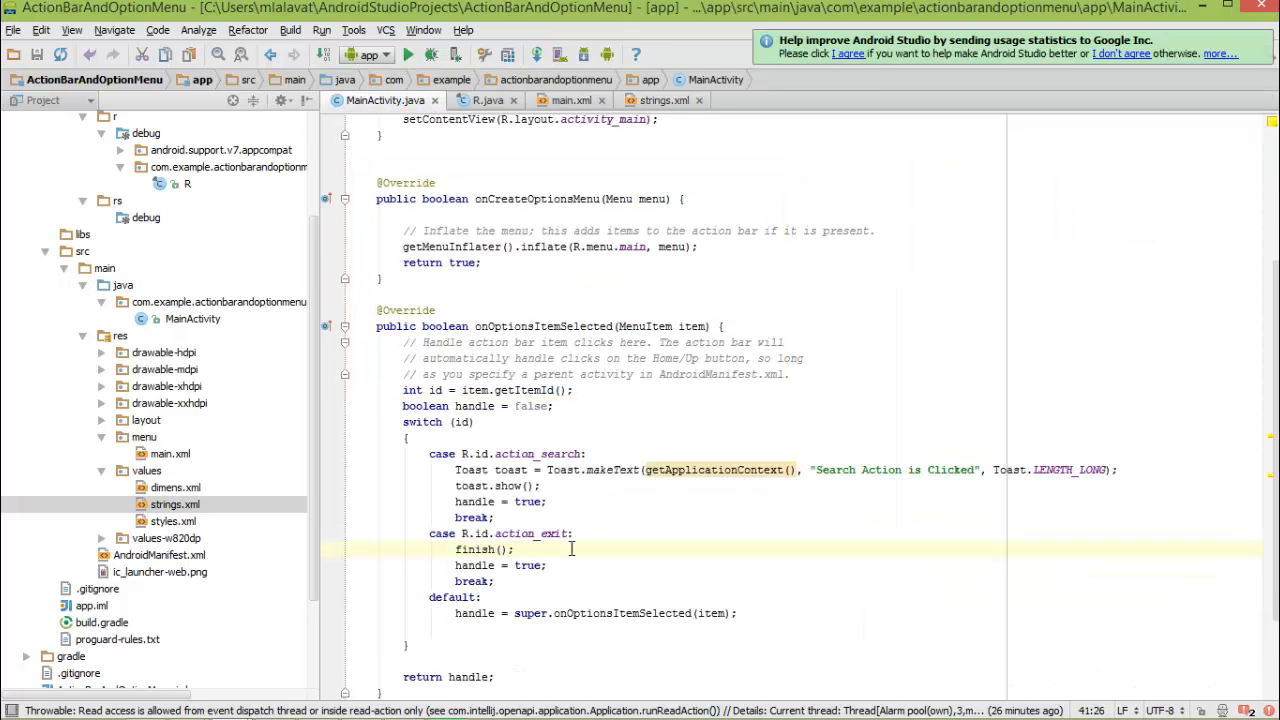
mouse_move(432, 78)
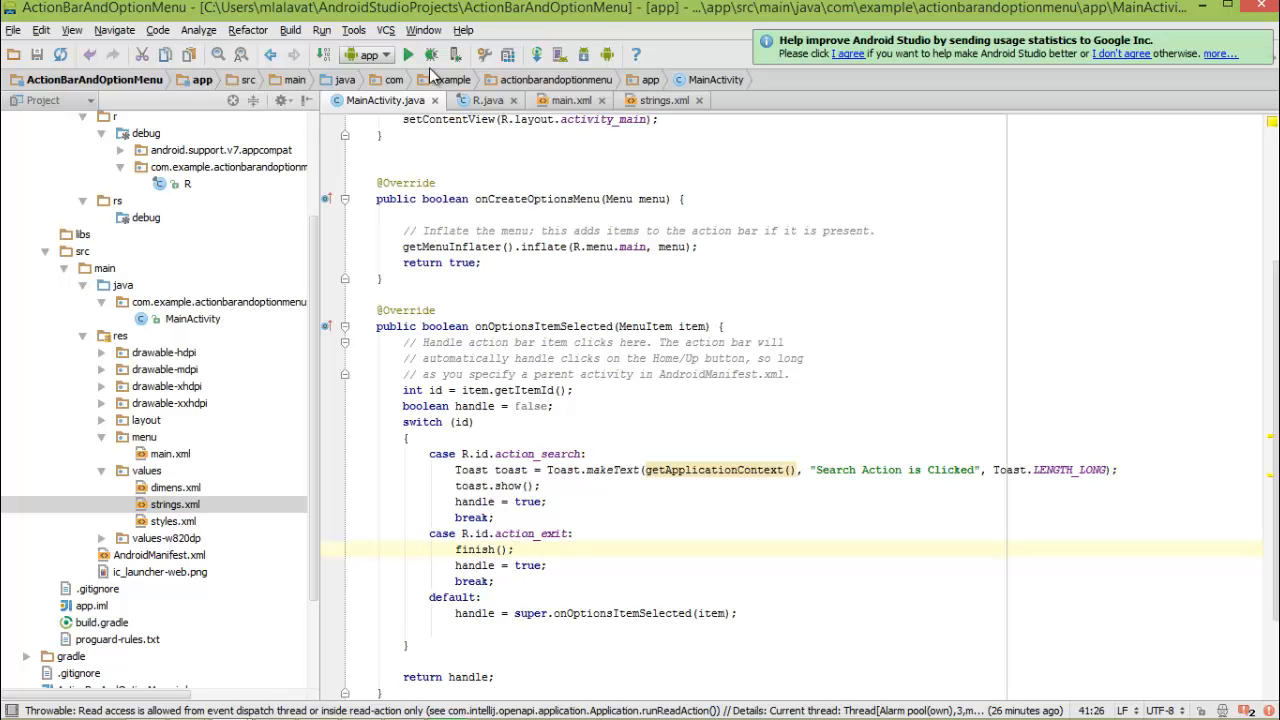
left_click(416, 55)
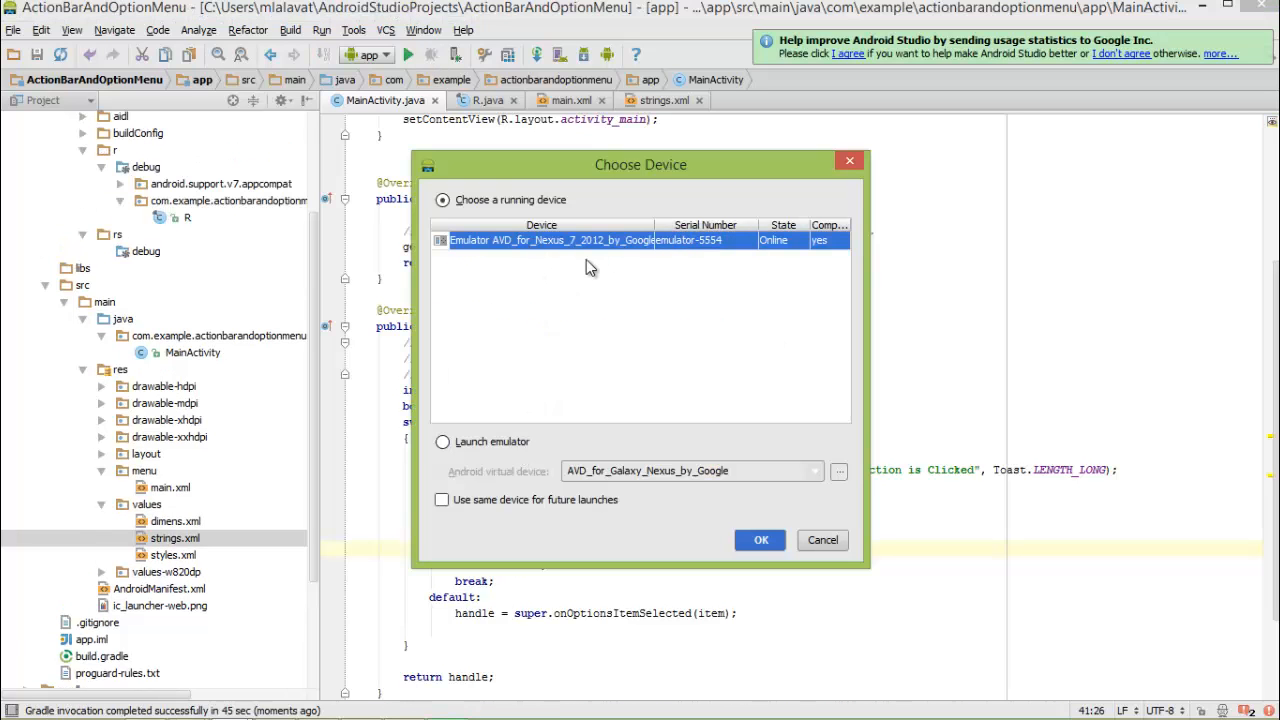
left_click(759, 540)
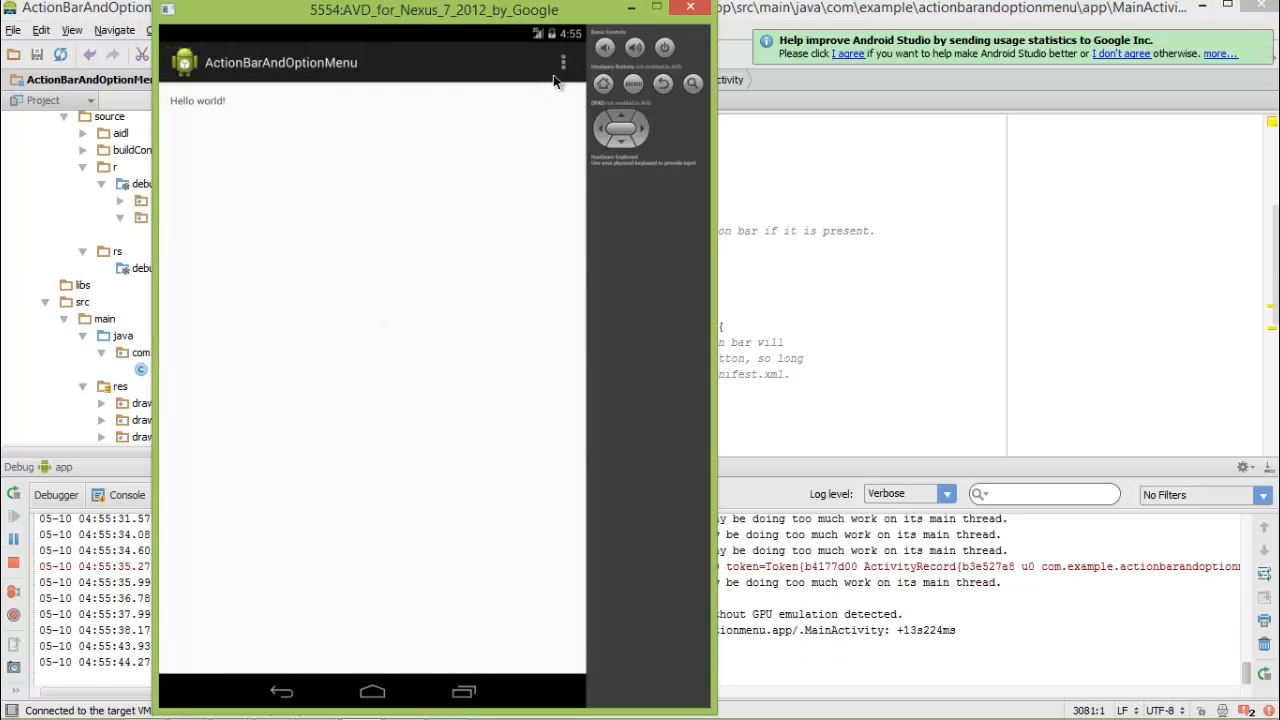
mouse_move(565, 77)
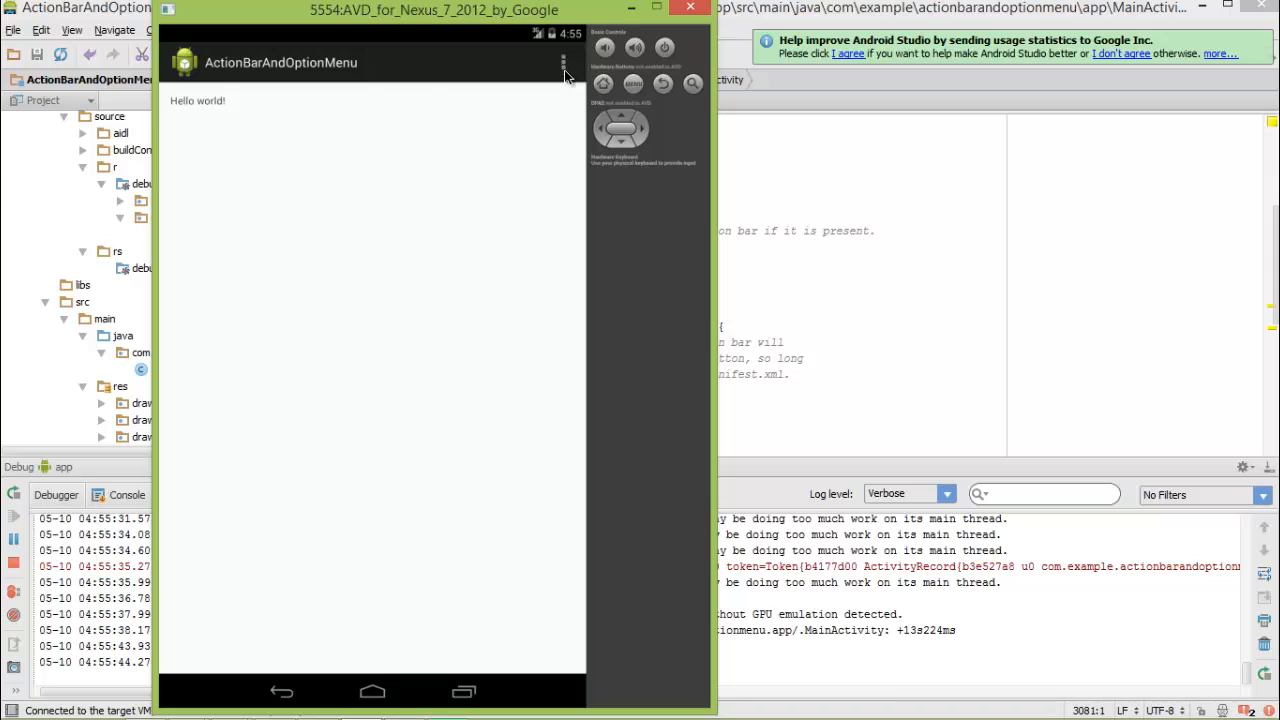
- Choose Search from the overflow menu, then choose Exit to close the app
left_click(565, 62)
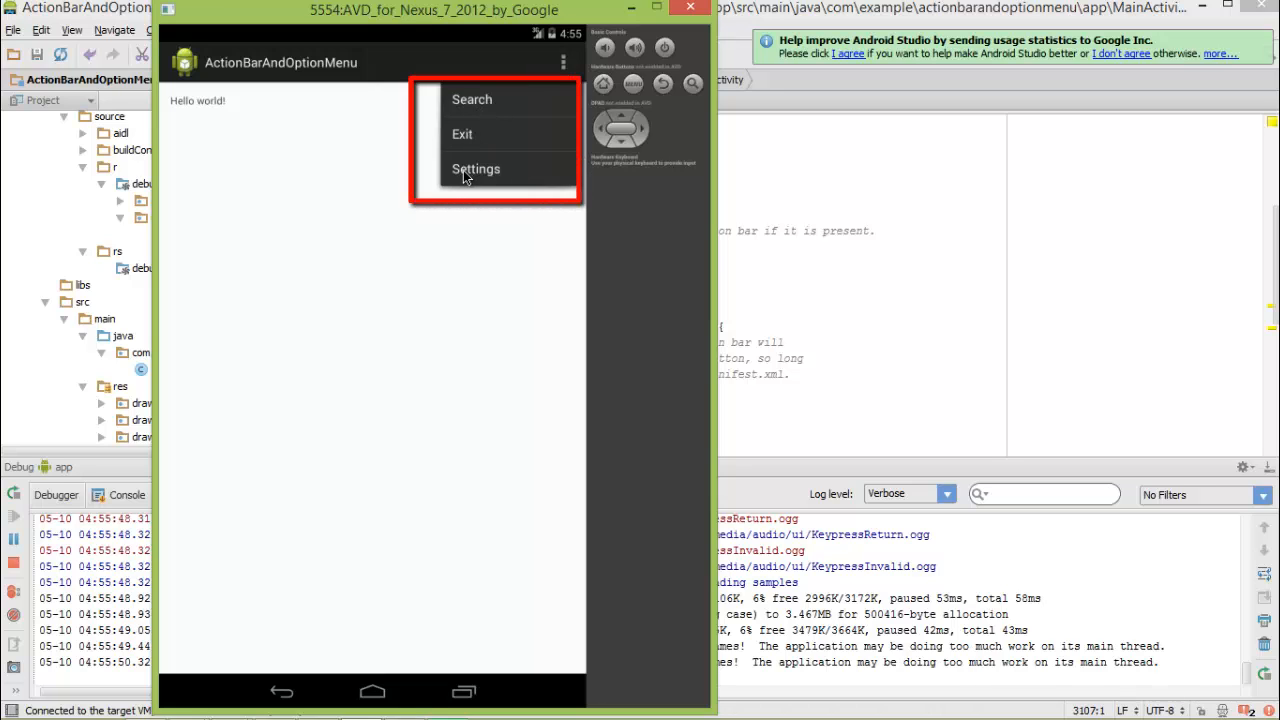
mouse_move(471, 103)
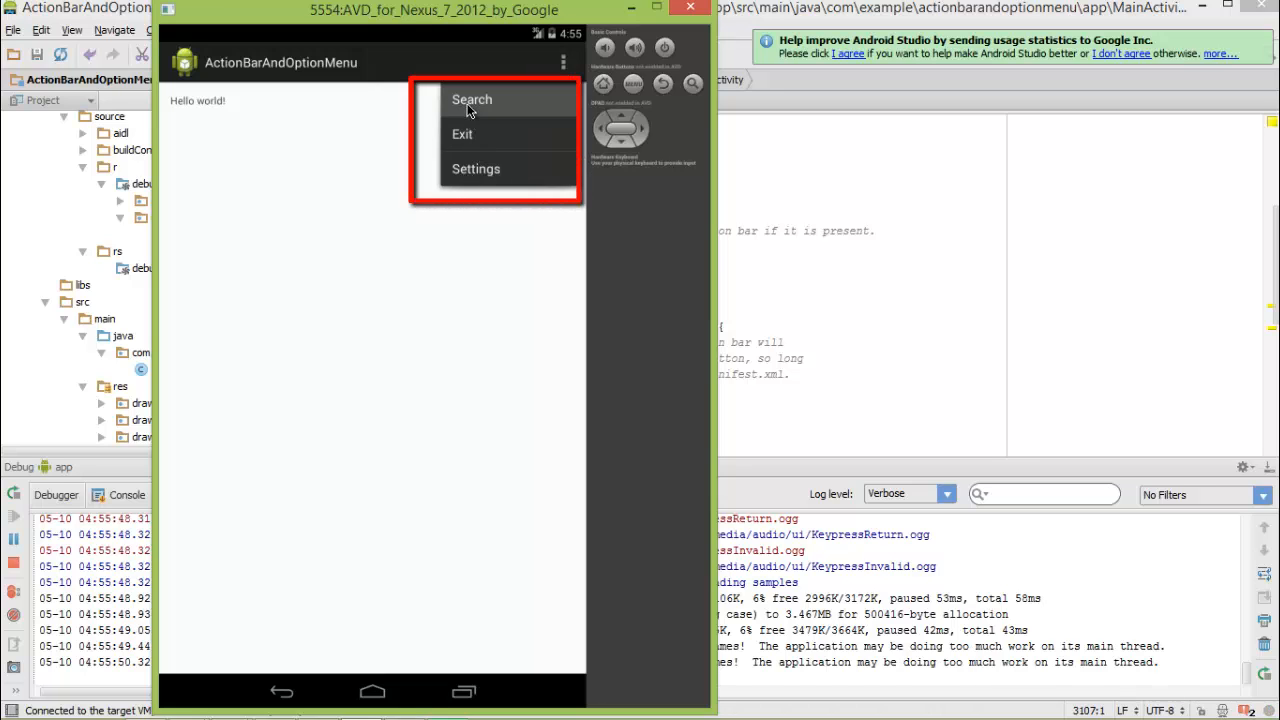
left_click(471, 99)
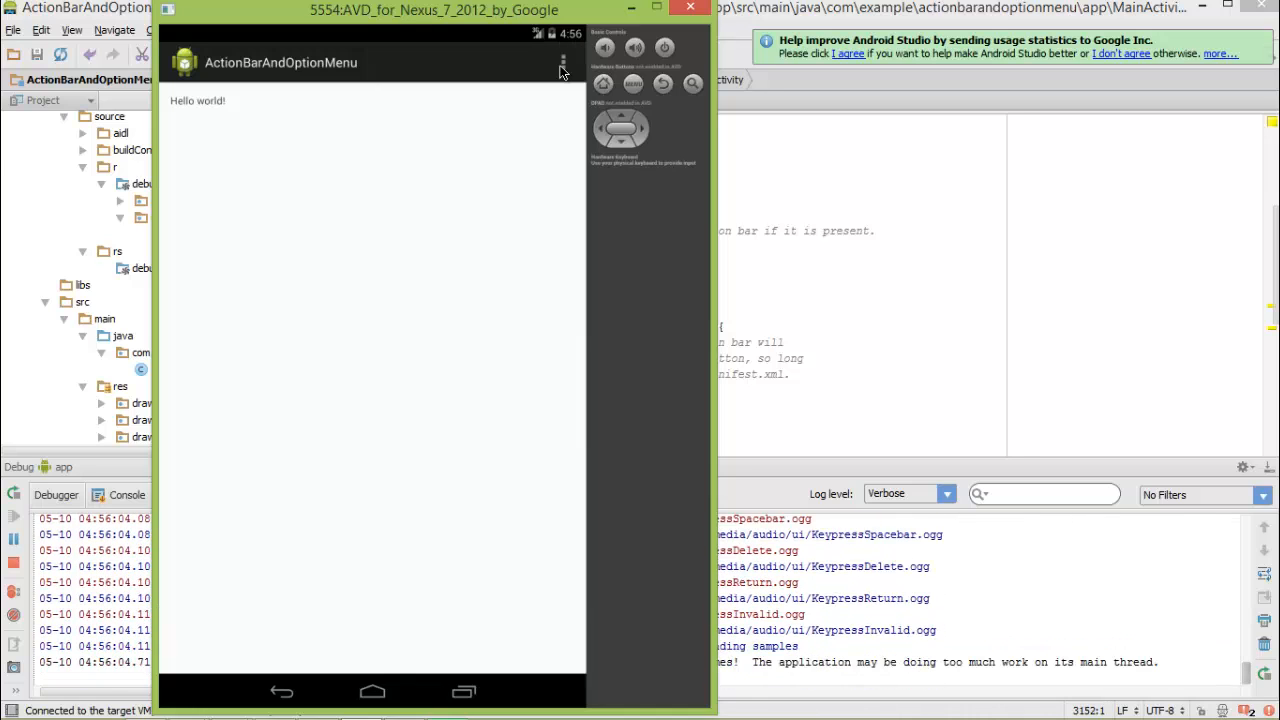
left_click(562, 62)
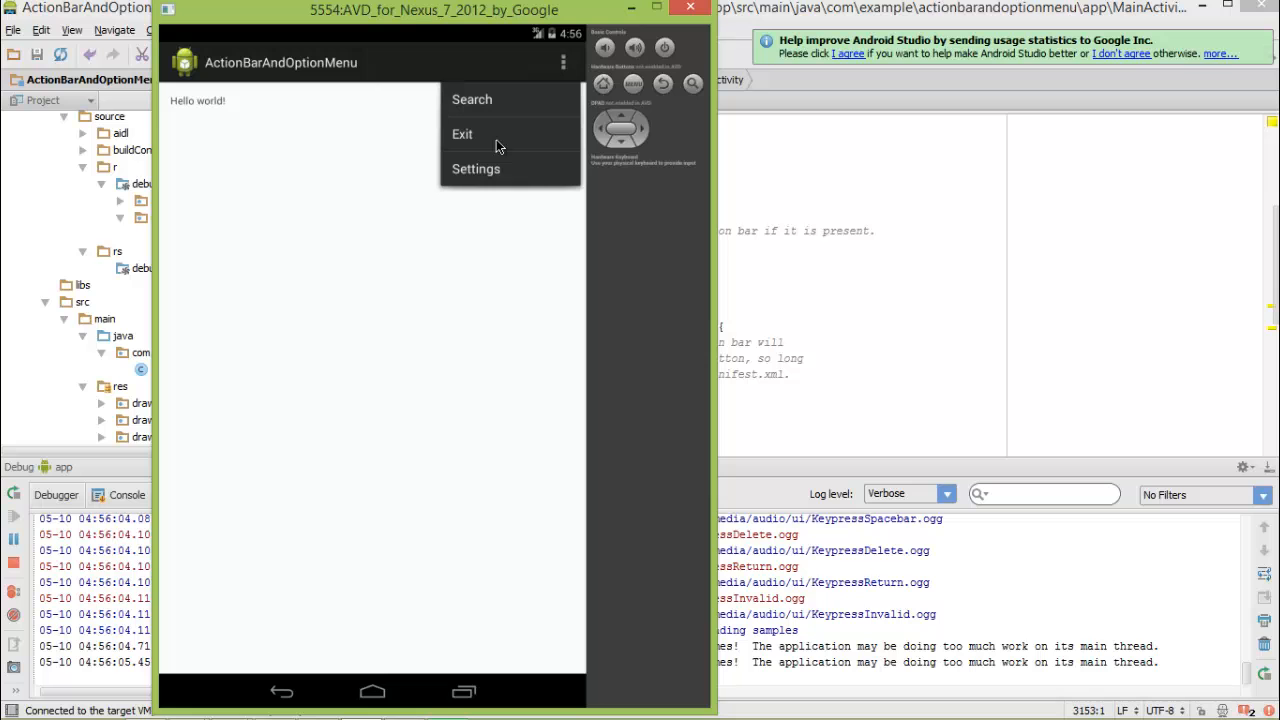
left_click(462, 134)
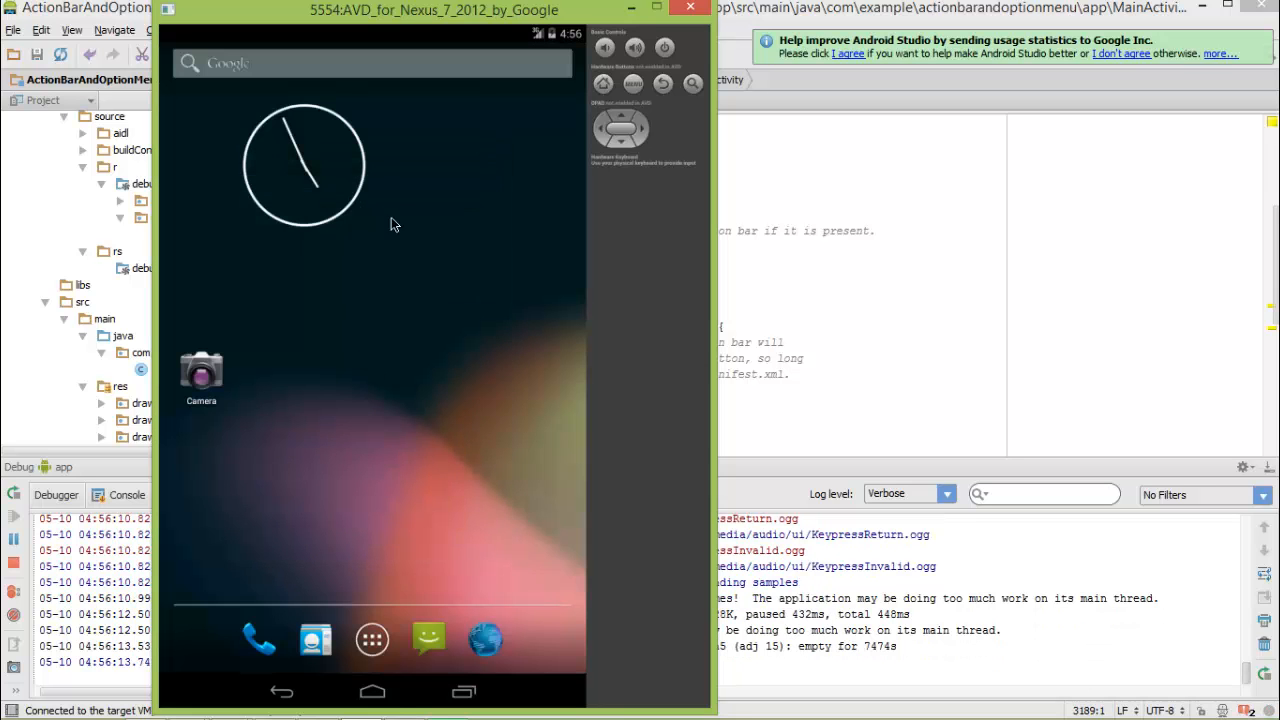